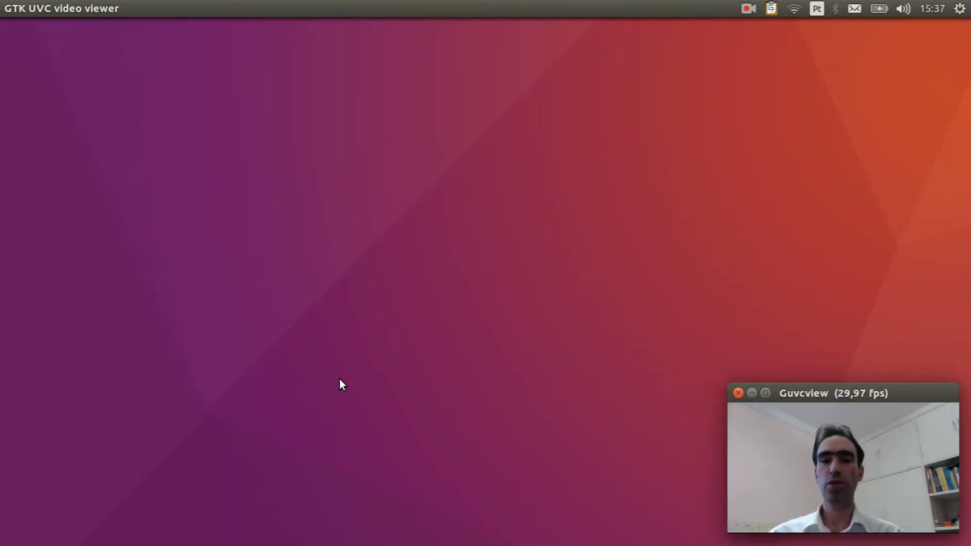
mouse_move(676, 227)
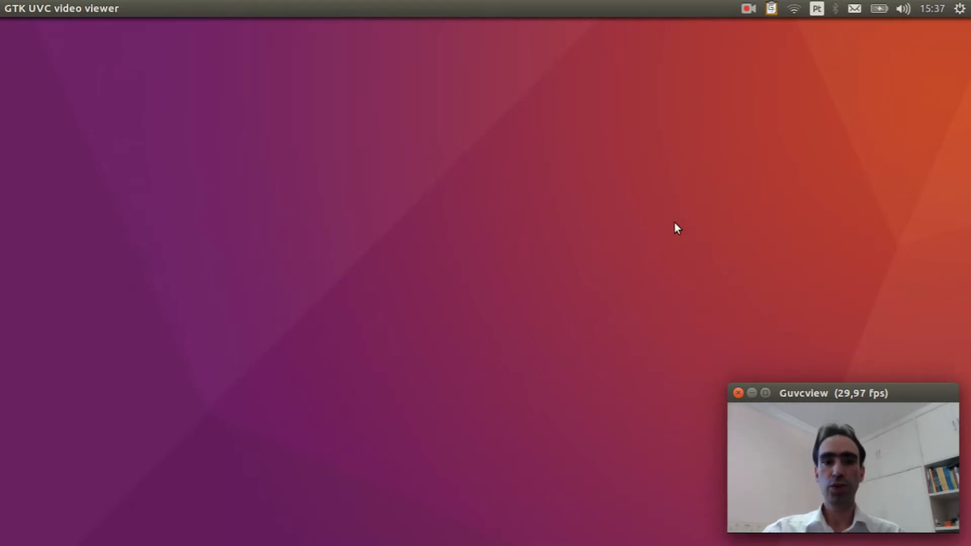
mouse_move(119, 410)
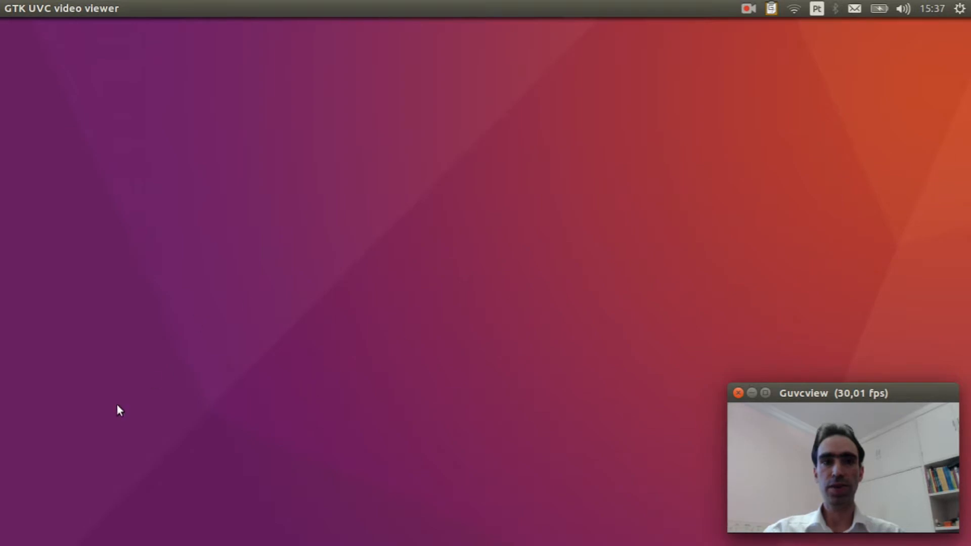
mouse_move(21, 250)
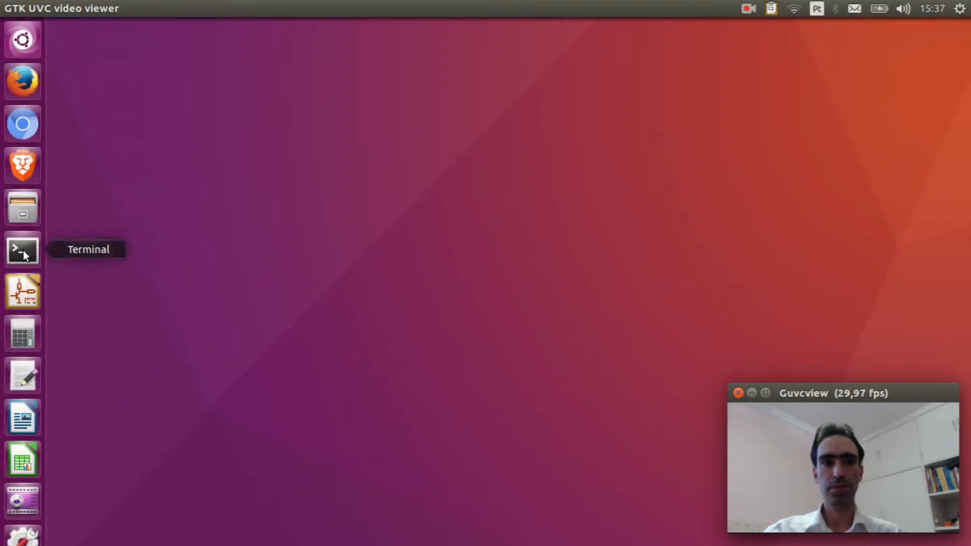
- Open a maximized terminal in the nuttxspace/nuttx source folder
left_click(22, 250)
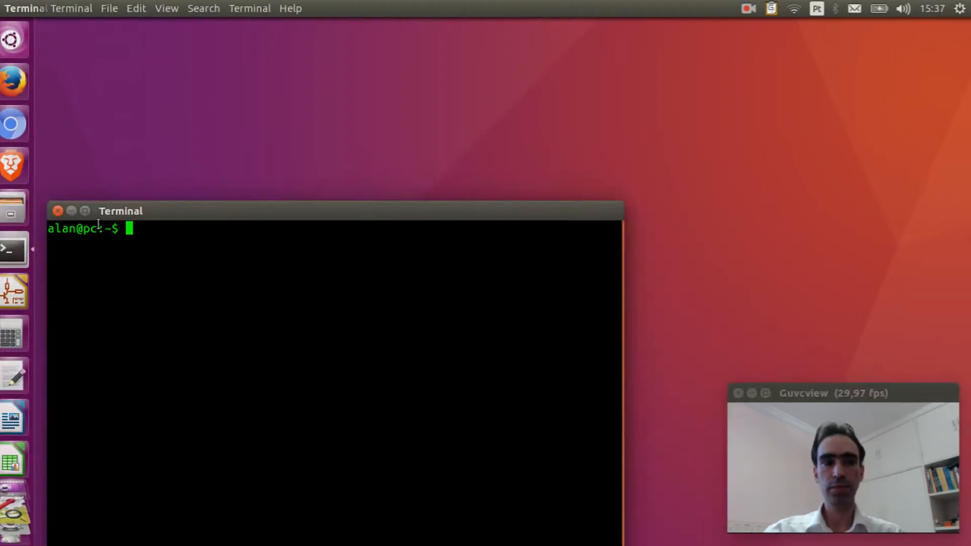
left_click(85, 211)
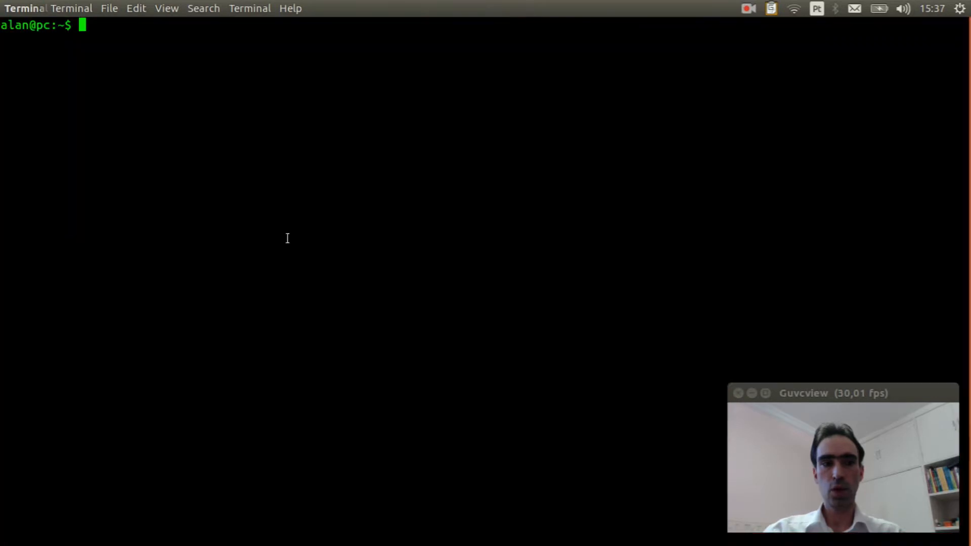
type("cd")
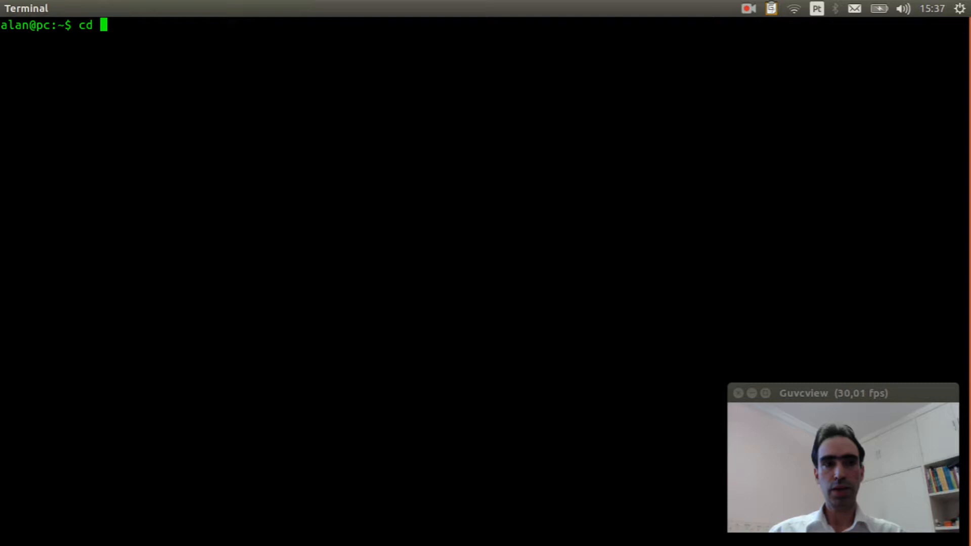
type("nuttxspace/")
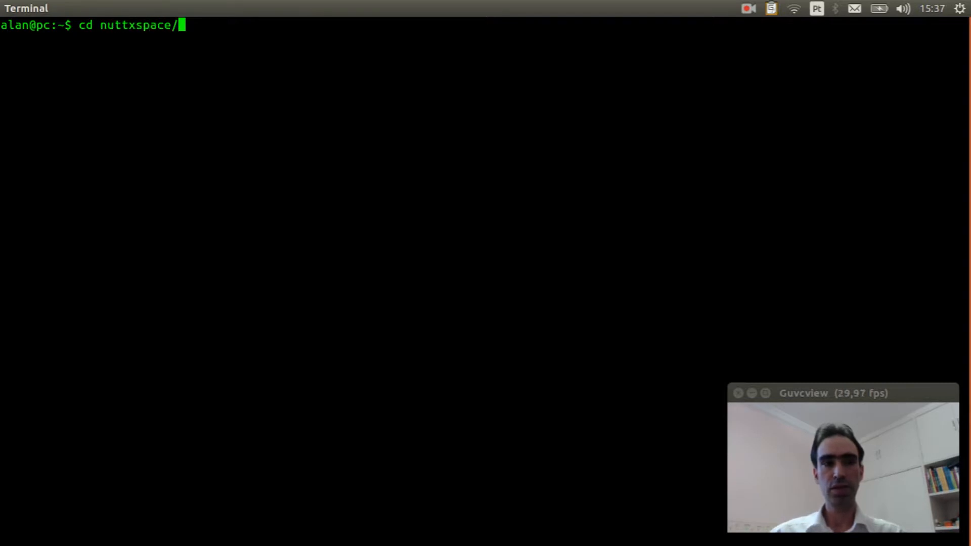
key("Return")
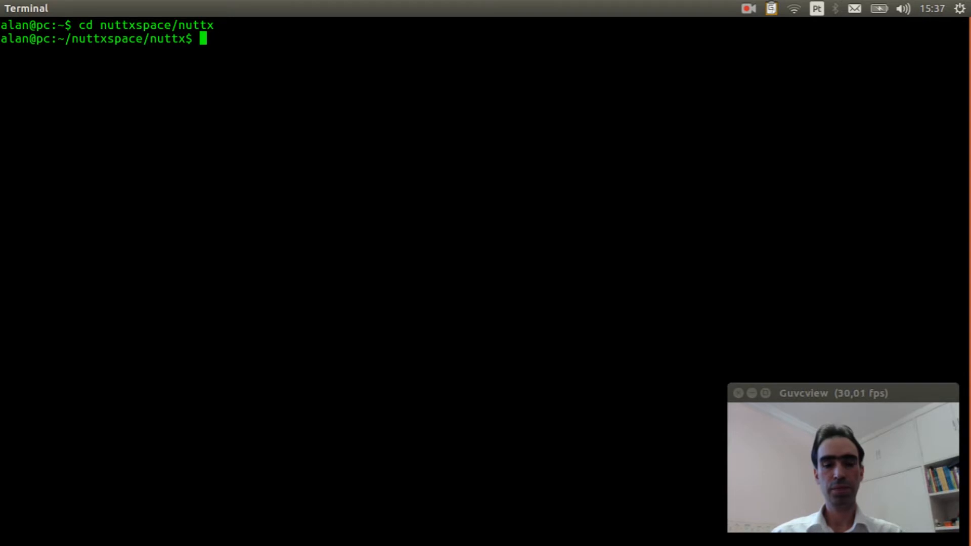
- Run make distclean to wipe the previous build
type("make")
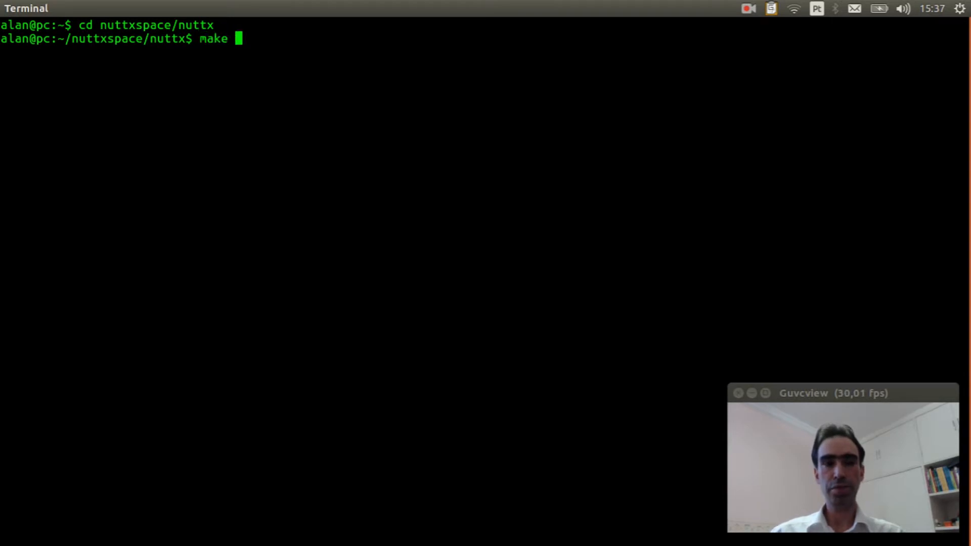
type("distcl")
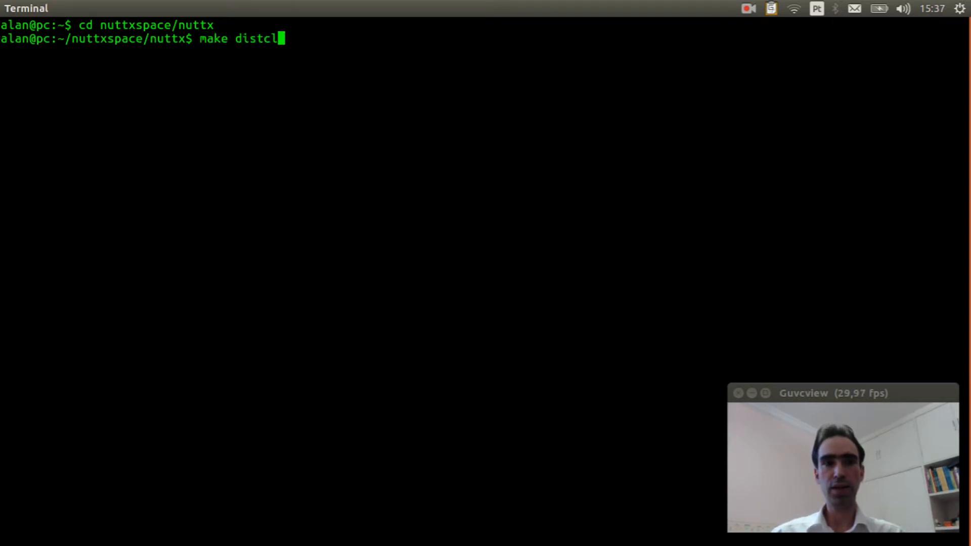
key("Return")
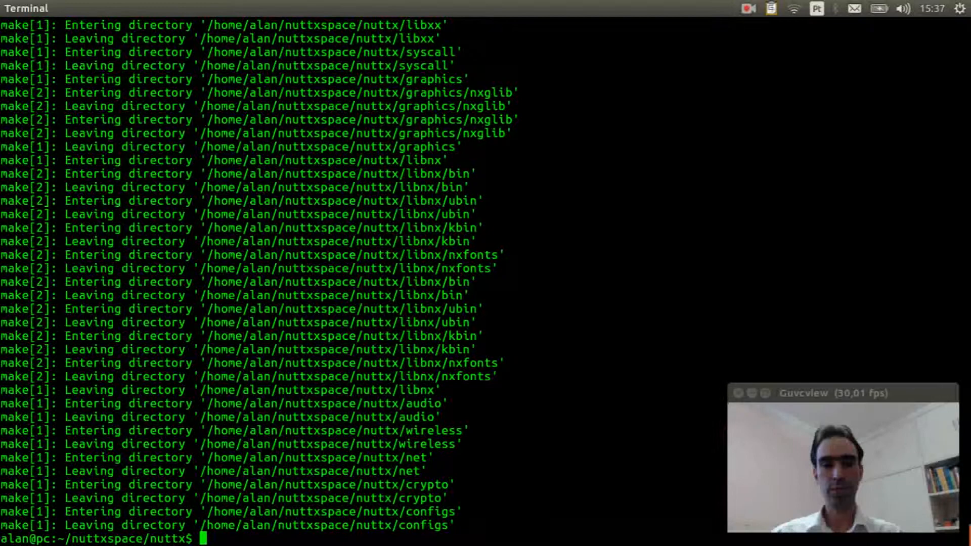
- From the tools folder, run ./configure.sh stm32f103-minimum/nsh
type("cd t")
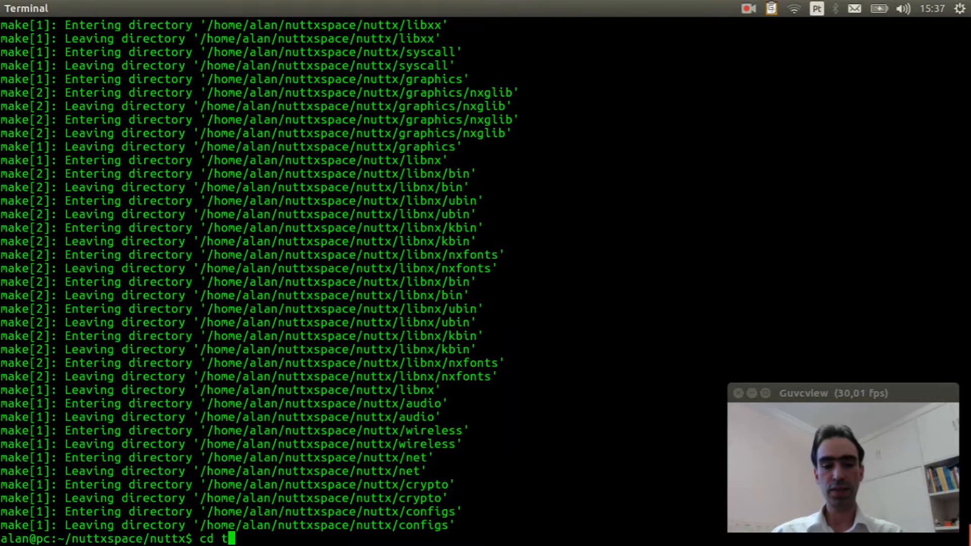
key("Return")
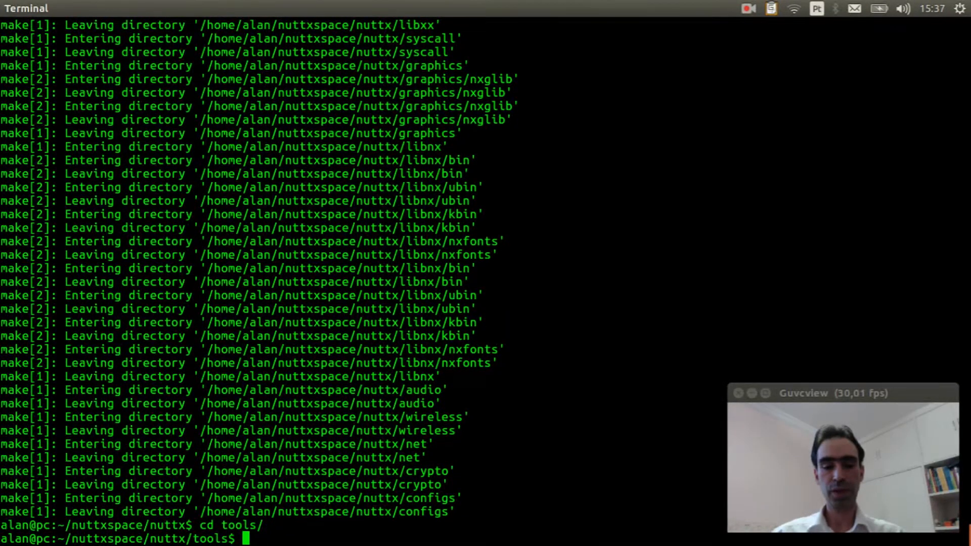
type("./c")
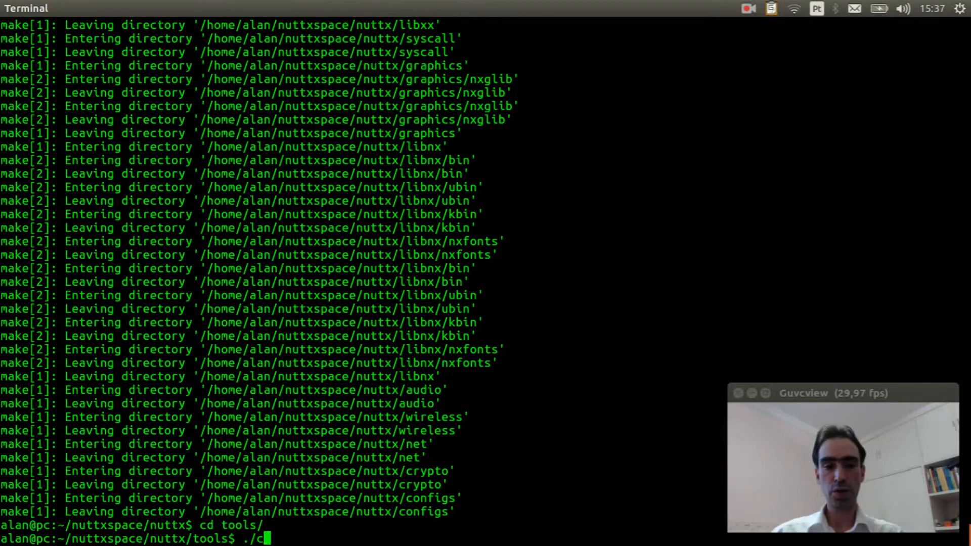
type("onfigu")
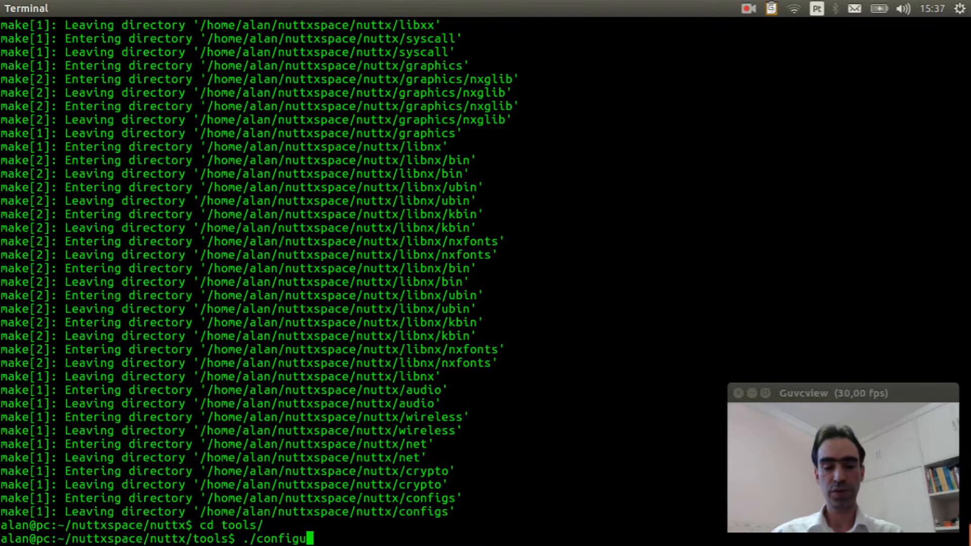
type("re.sh")
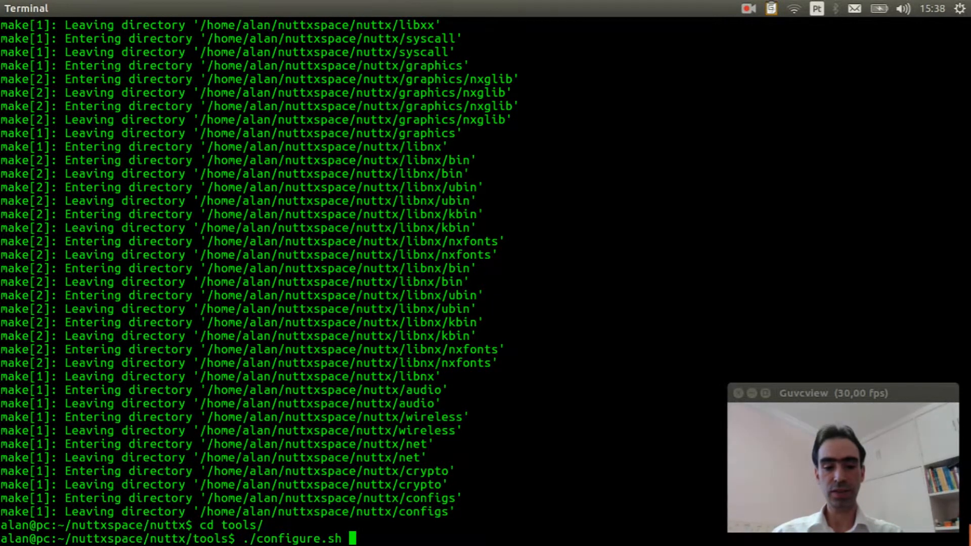
type("st")
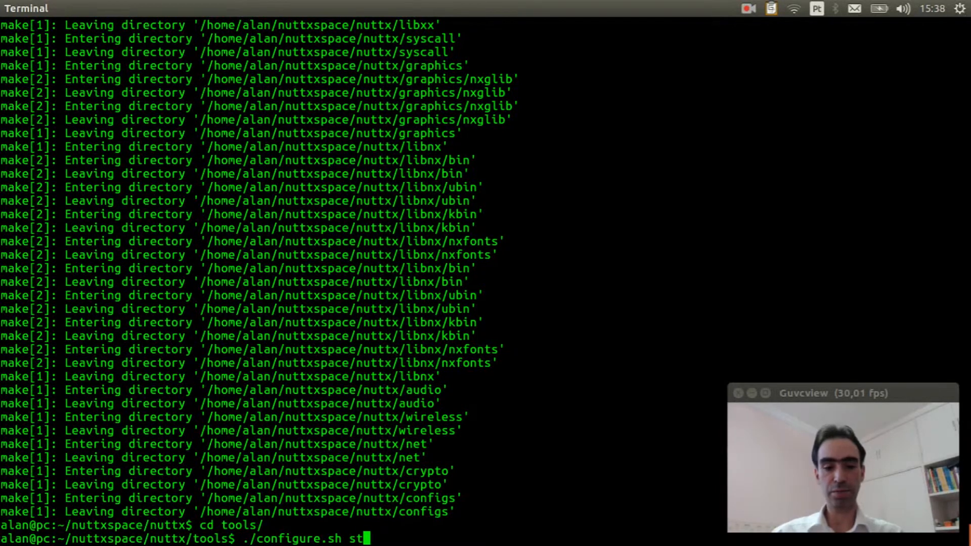
type("m32f1")
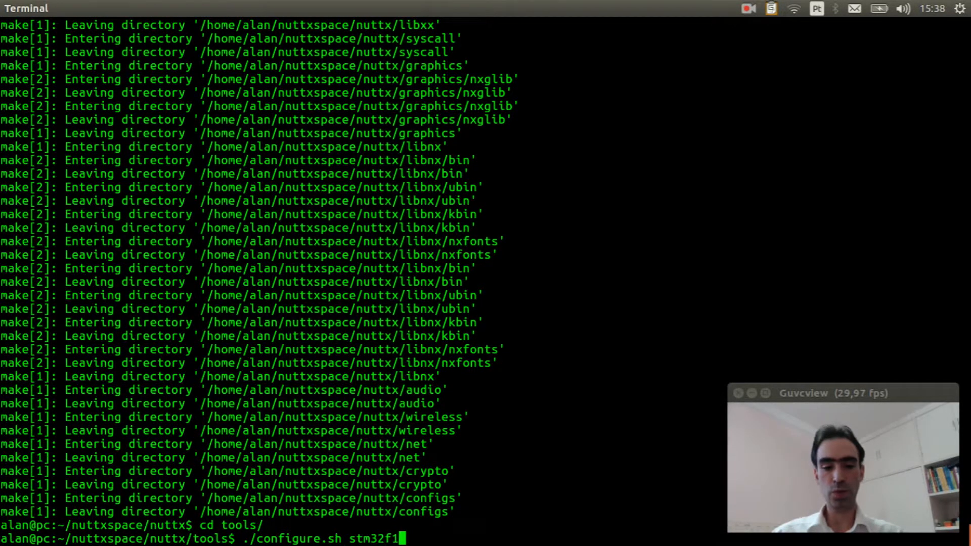
type("03-")
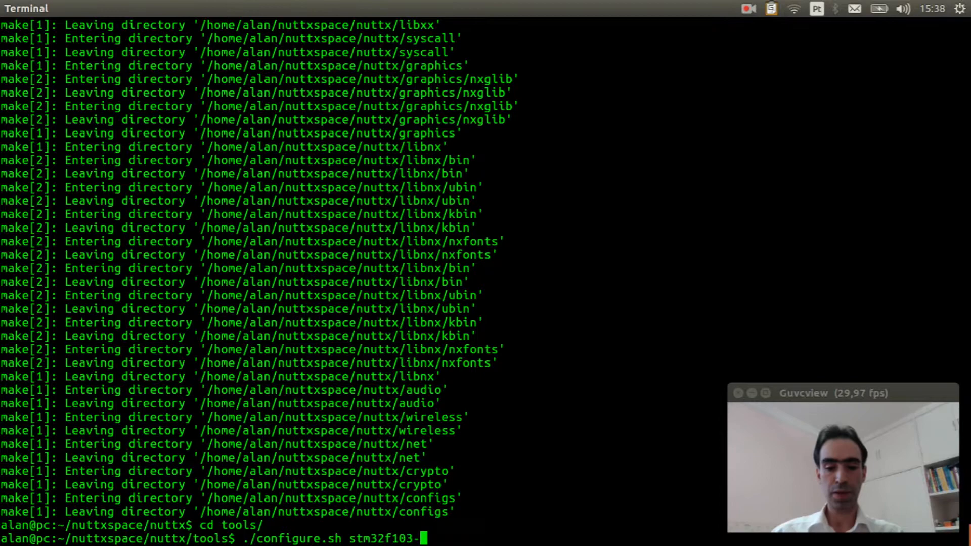
type("minimum/")
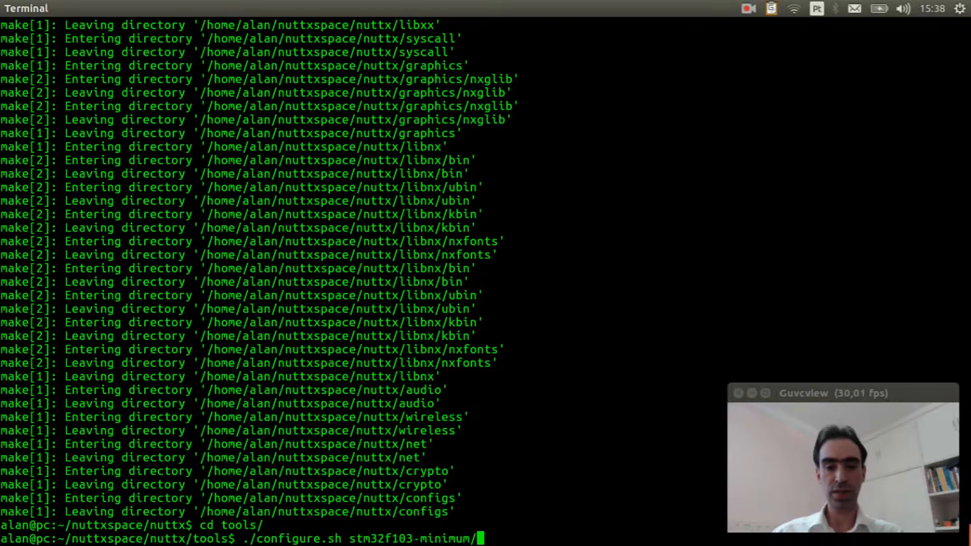
type("nsh")
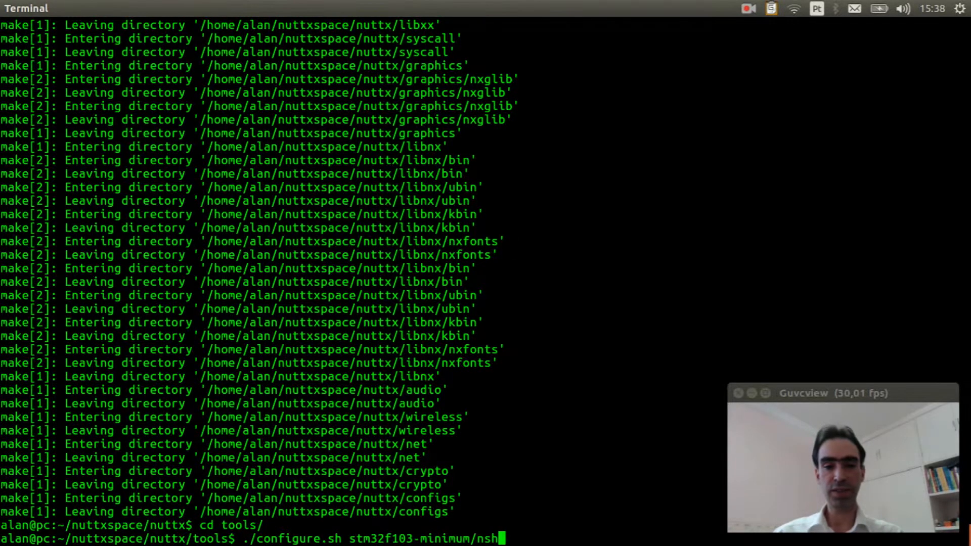
key("Return")
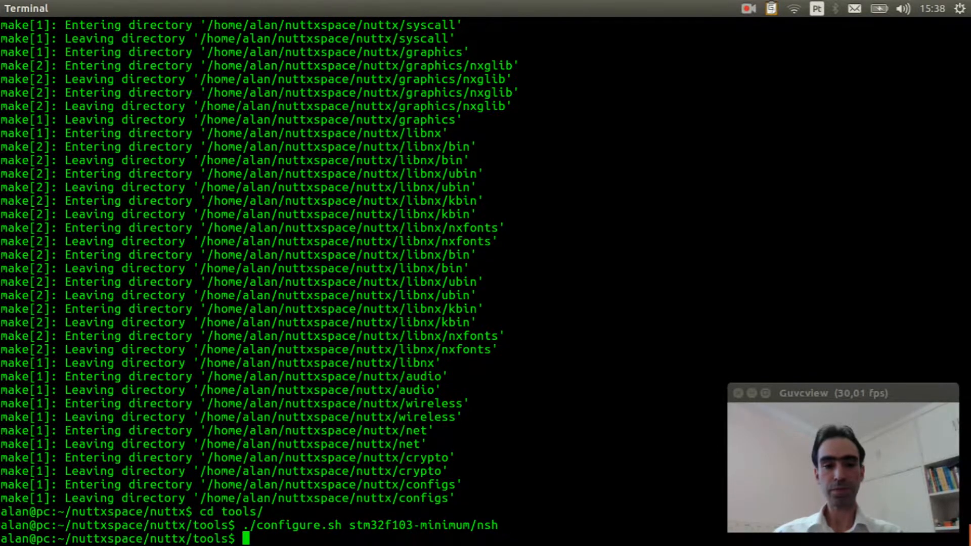
- Go up to the nuttx folder and launch make menuconfig
type("cd ..")
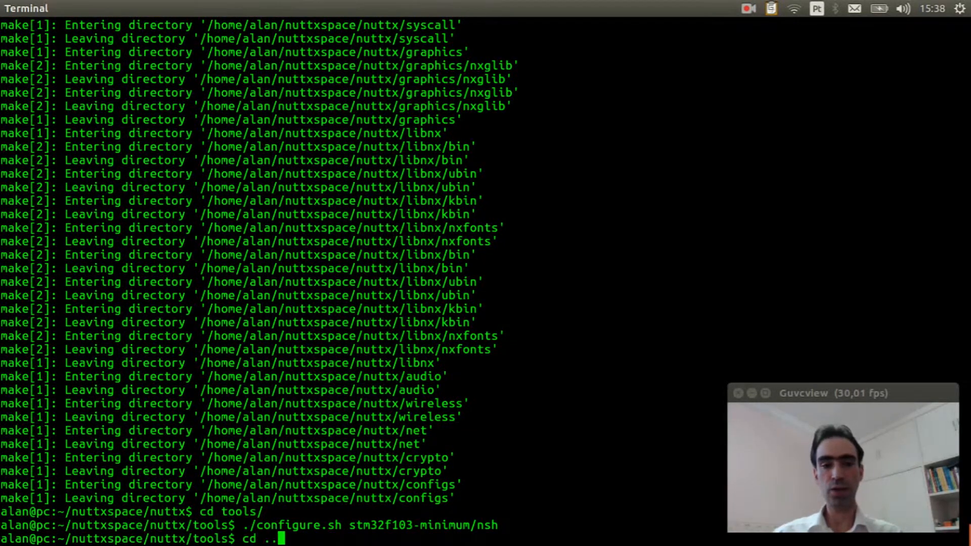
key("Return")
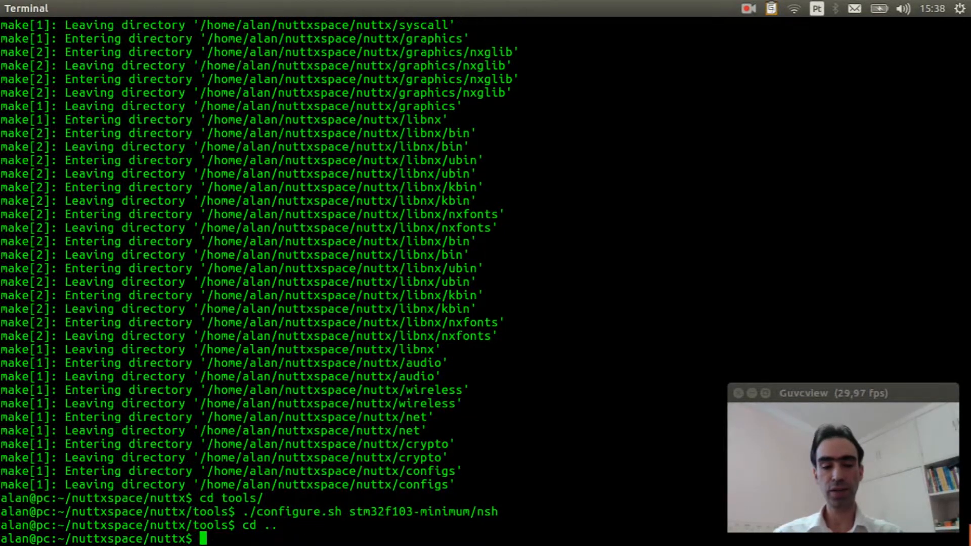
type("make")
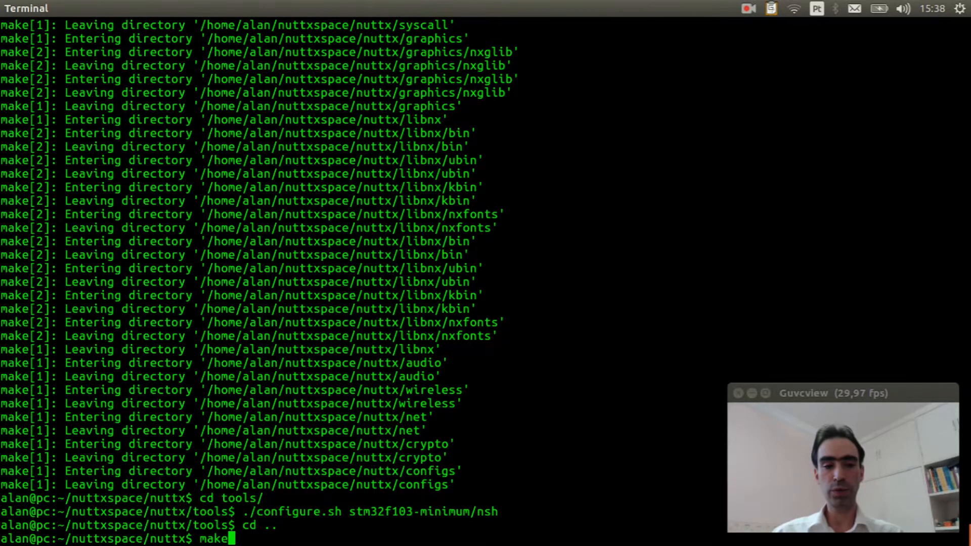
type("men")
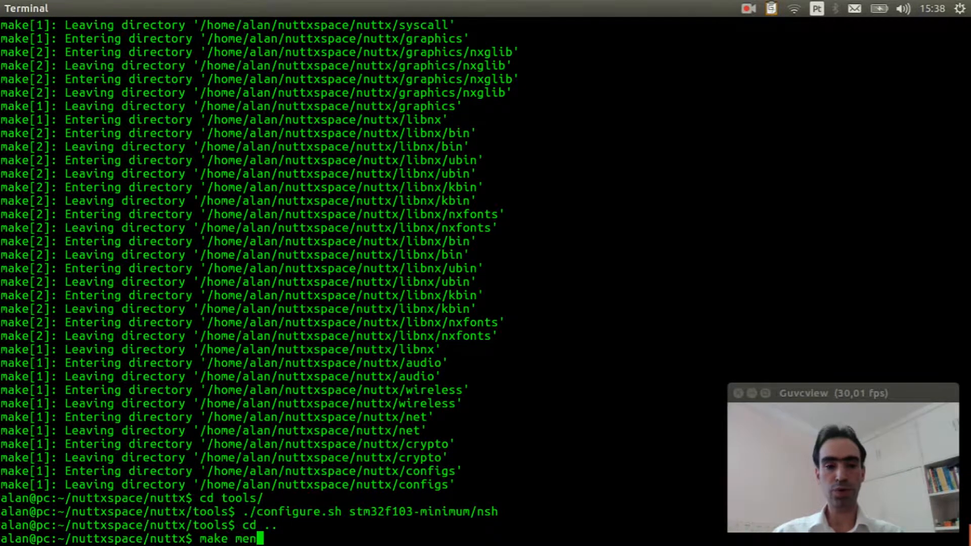
type("uconfig")
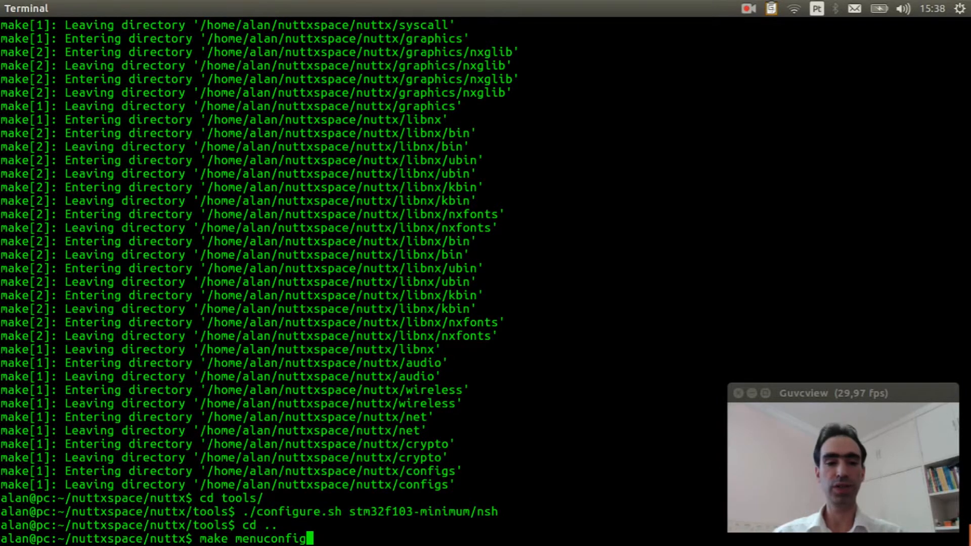
key("Return")
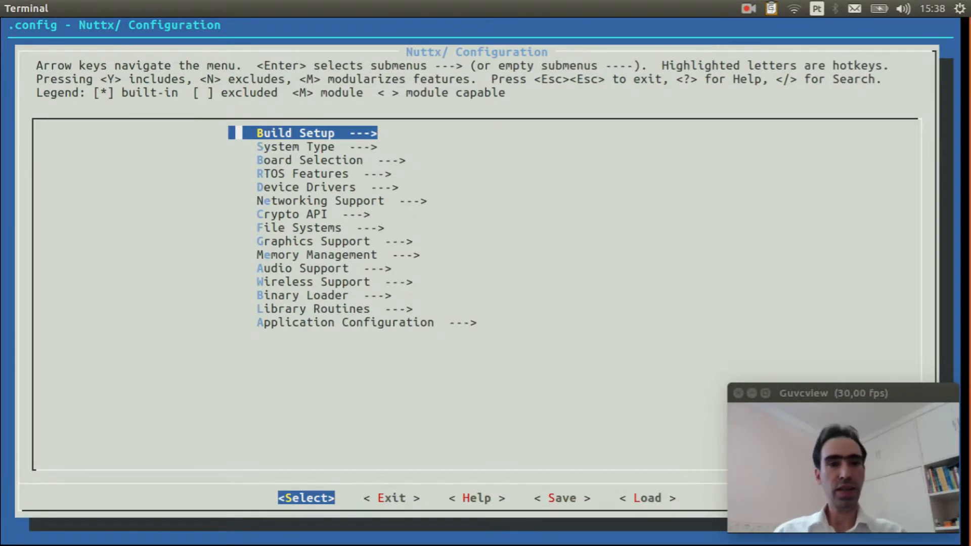
- Enable TIM4 under System Type > STM32 Peripheral Support, then return to the main menu
key("Down")
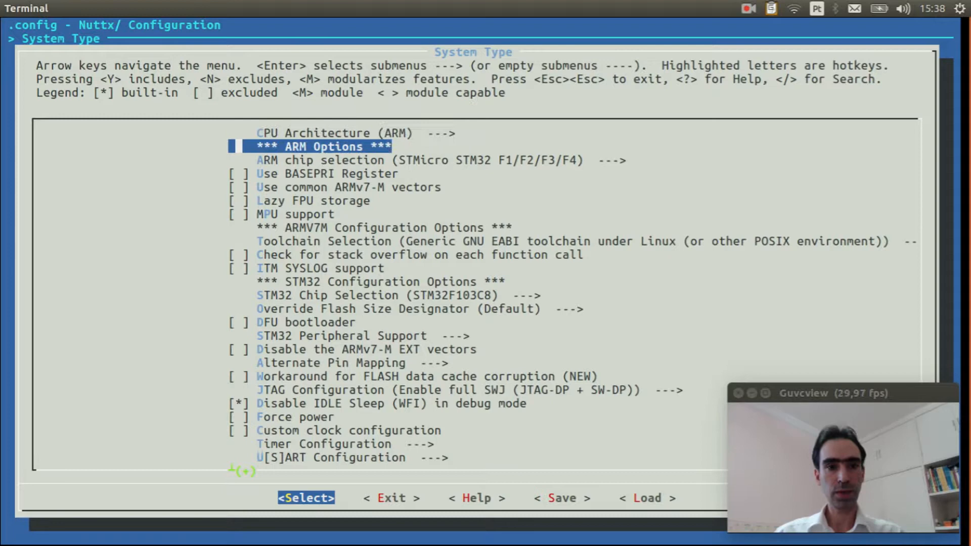
key("Down")
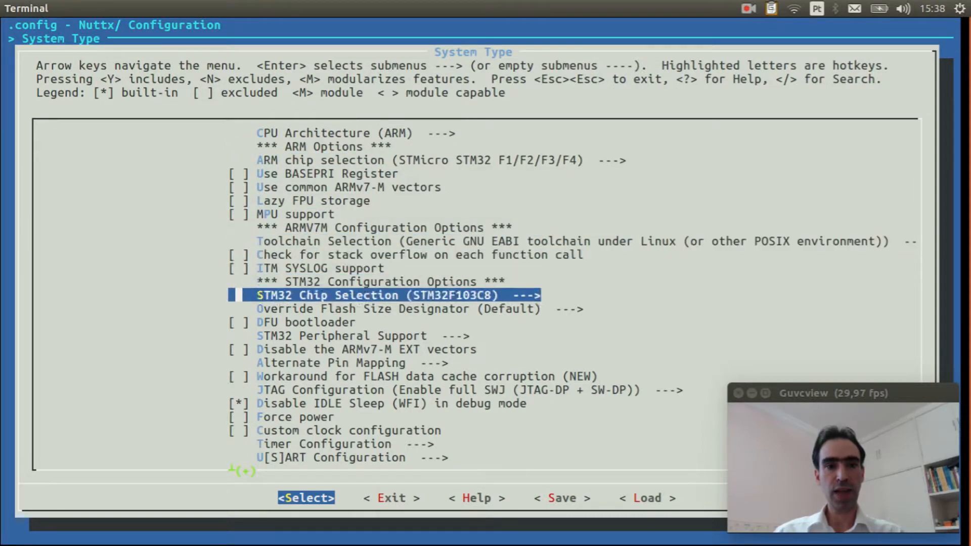
key("Down")
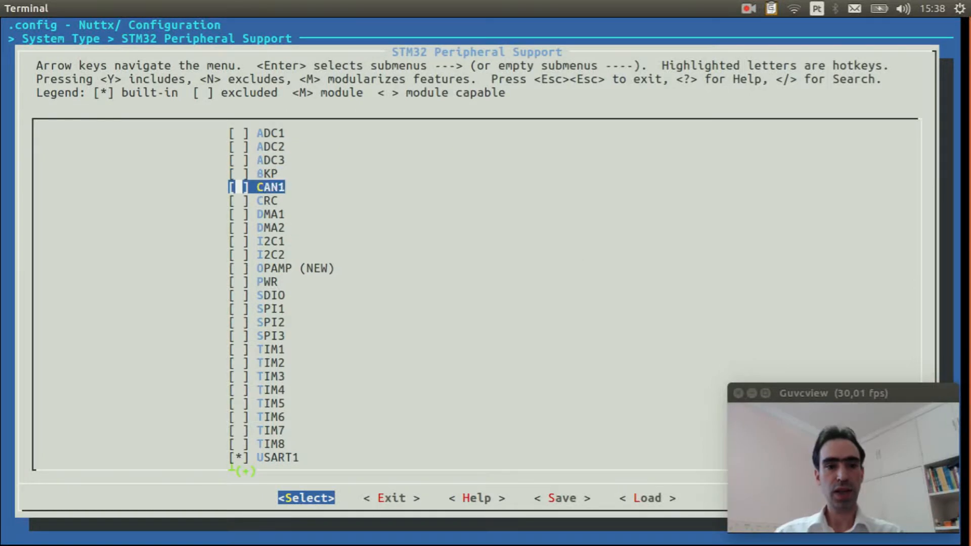
key("Down")
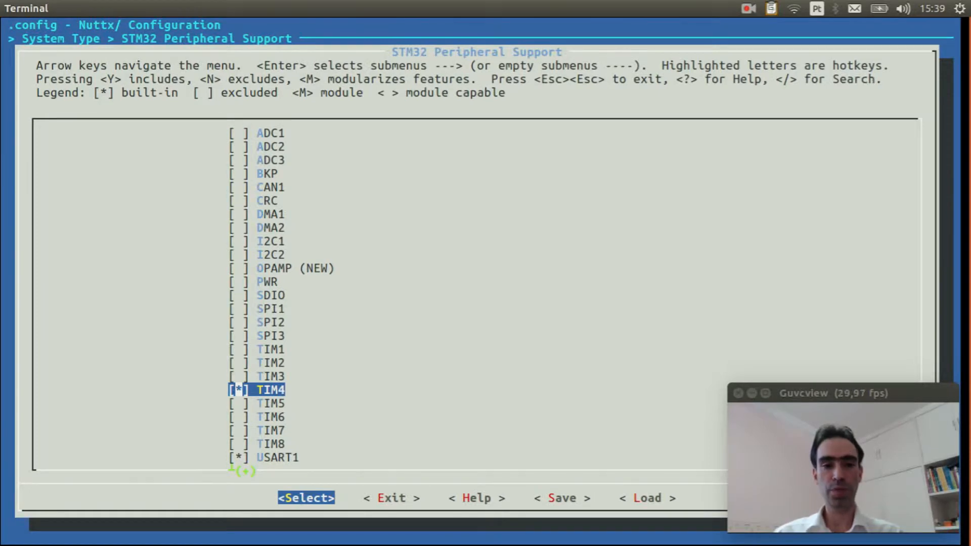
key("Escape")
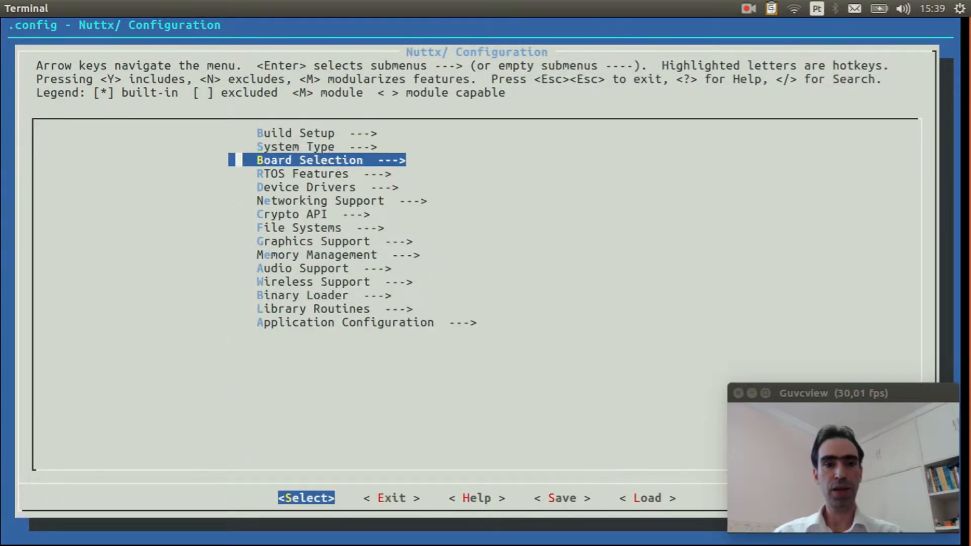
- Under Device Drivers, turn on Sensor Device Support and its Qencoder driver
key("Down")
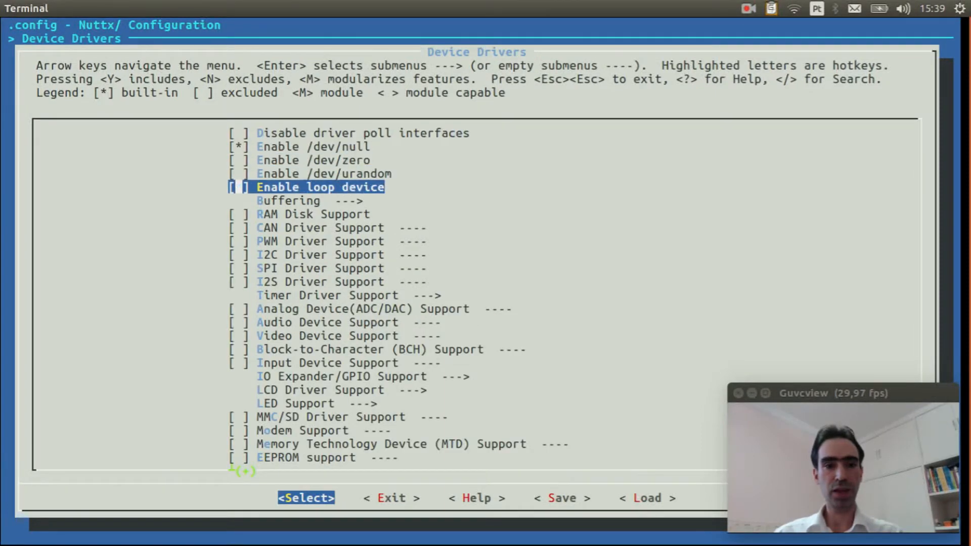
key("Down")
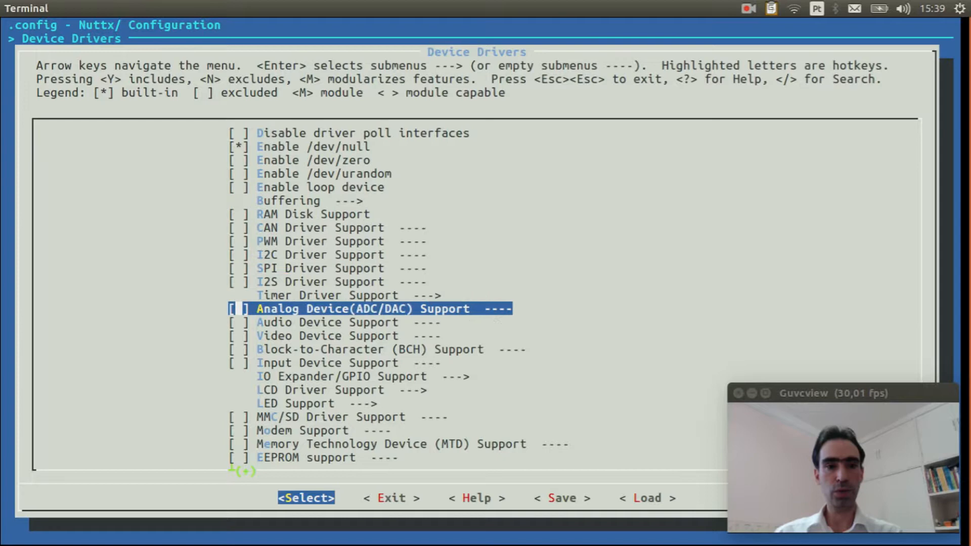
key("Down")
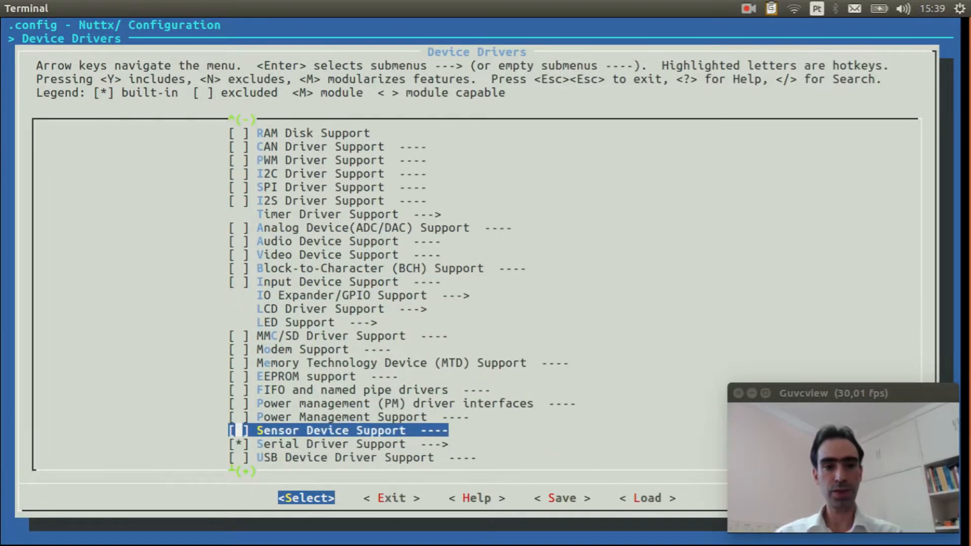
key("y")
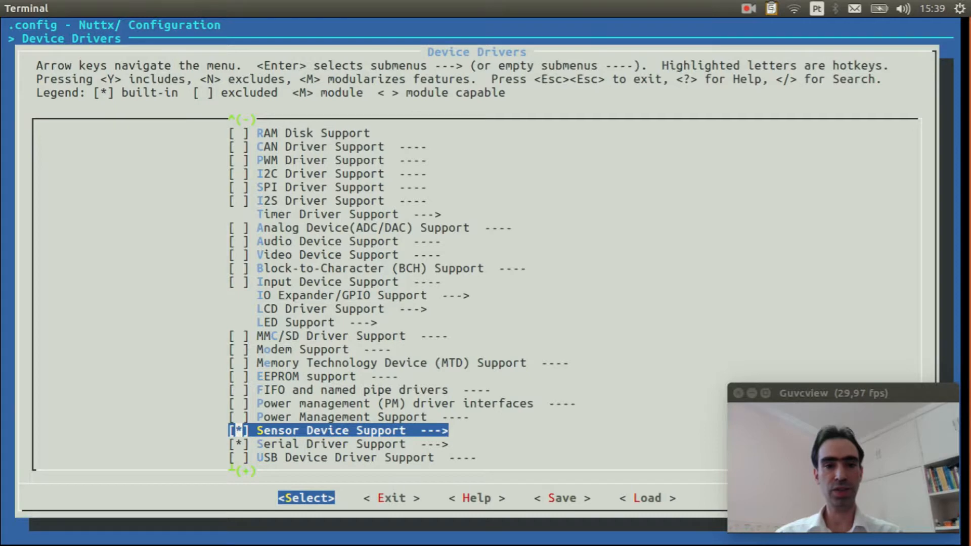
key("Return")
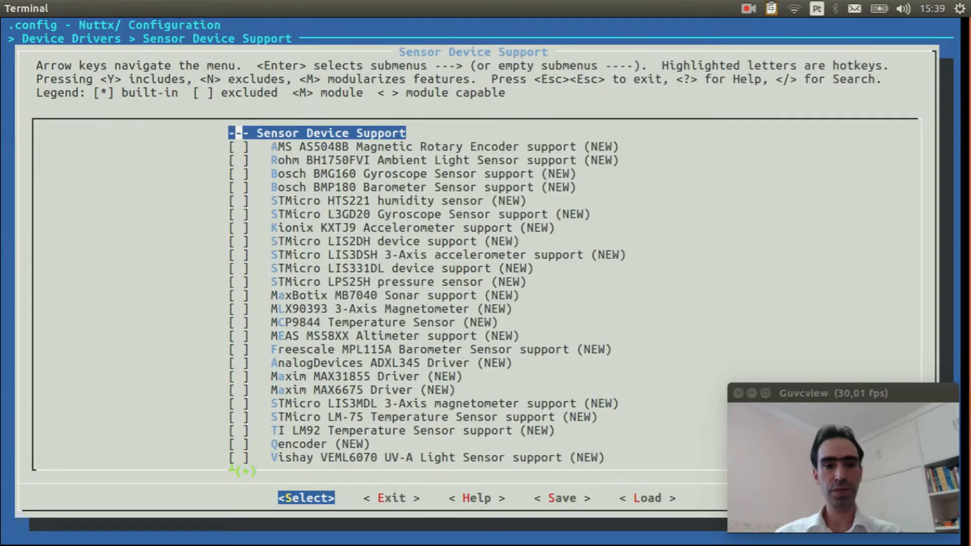
key("Down")
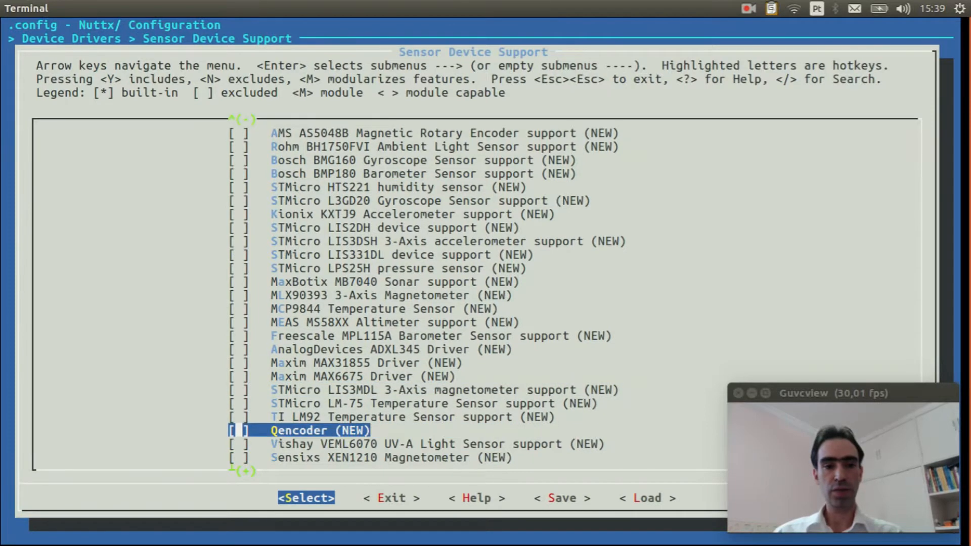
key("y")
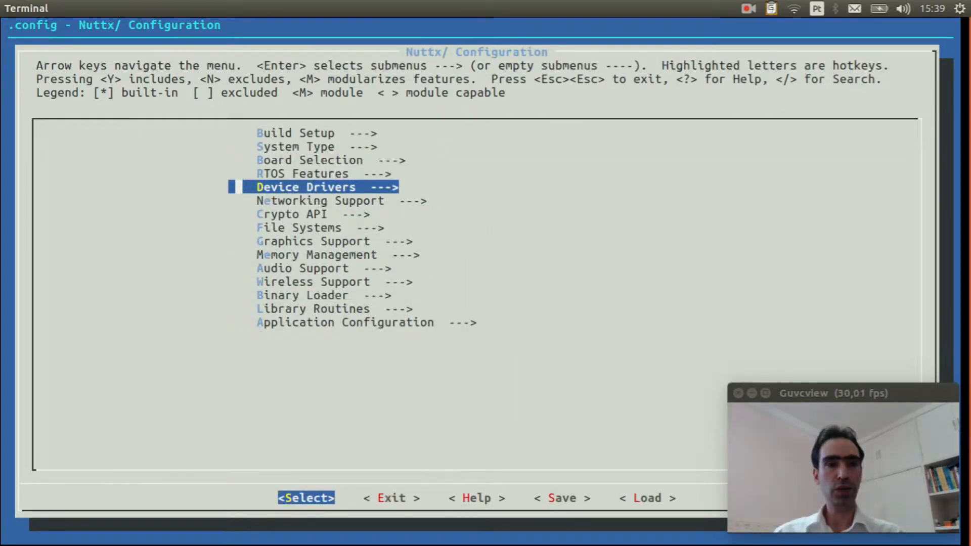
key("Up")
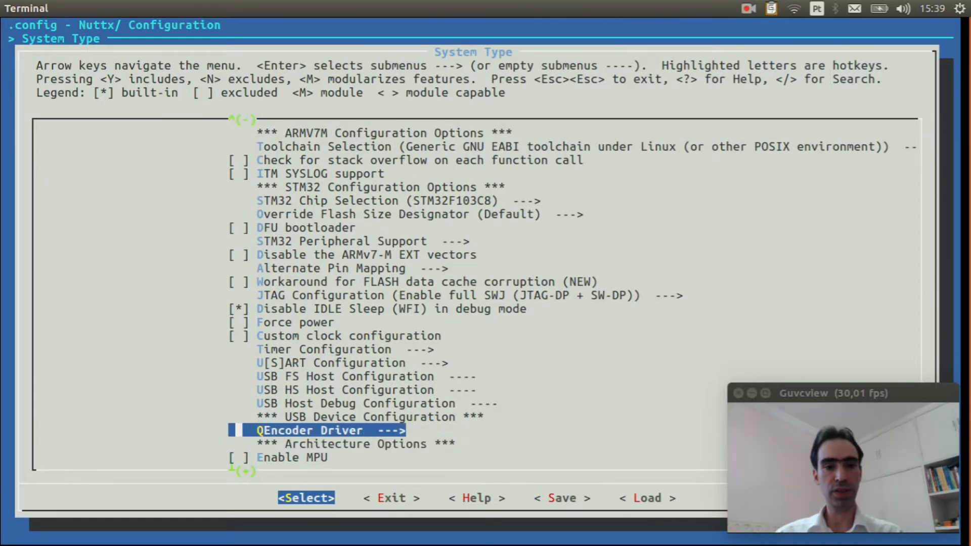
key("Return")
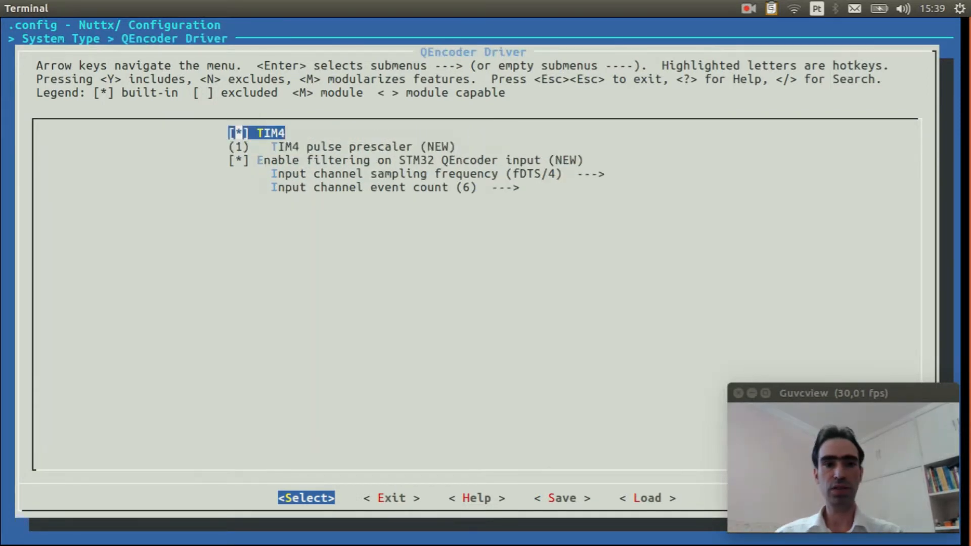
key("Down")
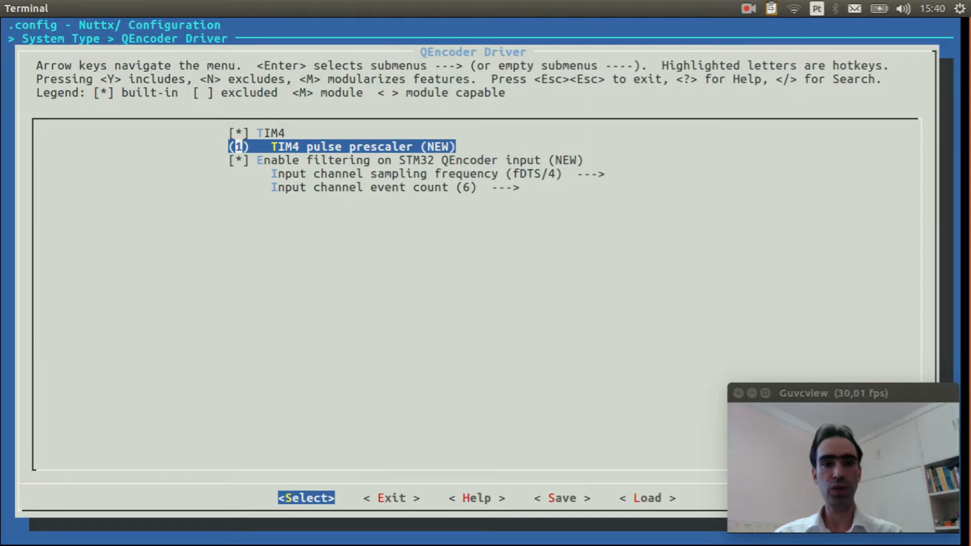
key("Escape")
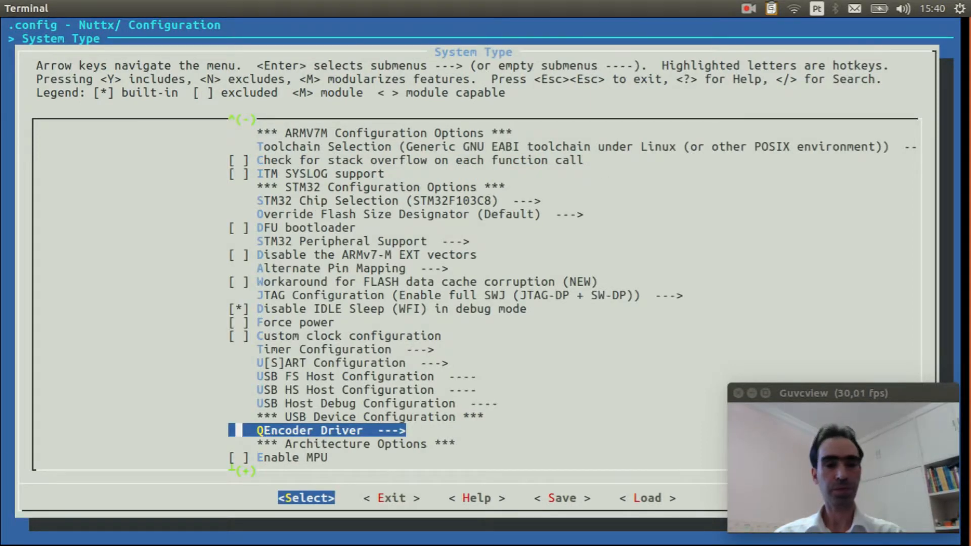
key("Escape")
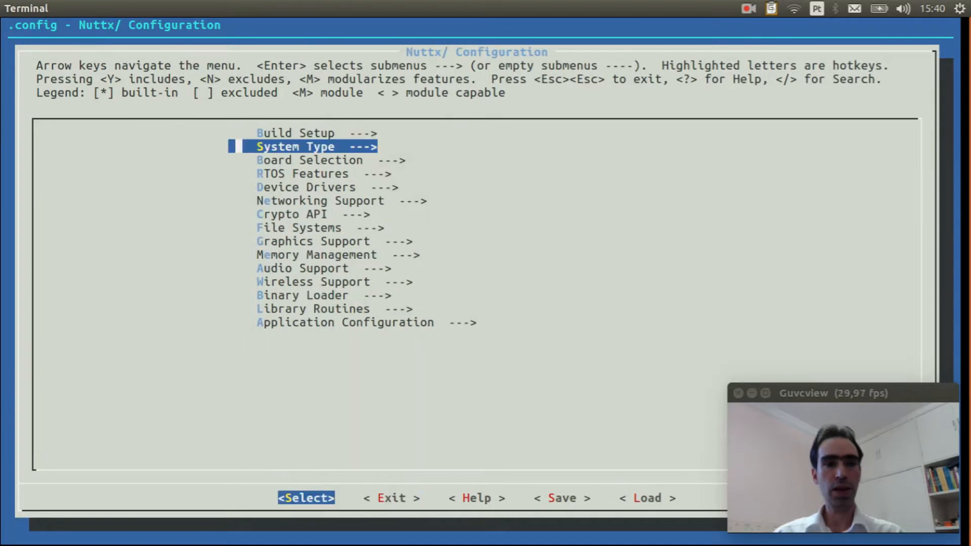
key("Down")
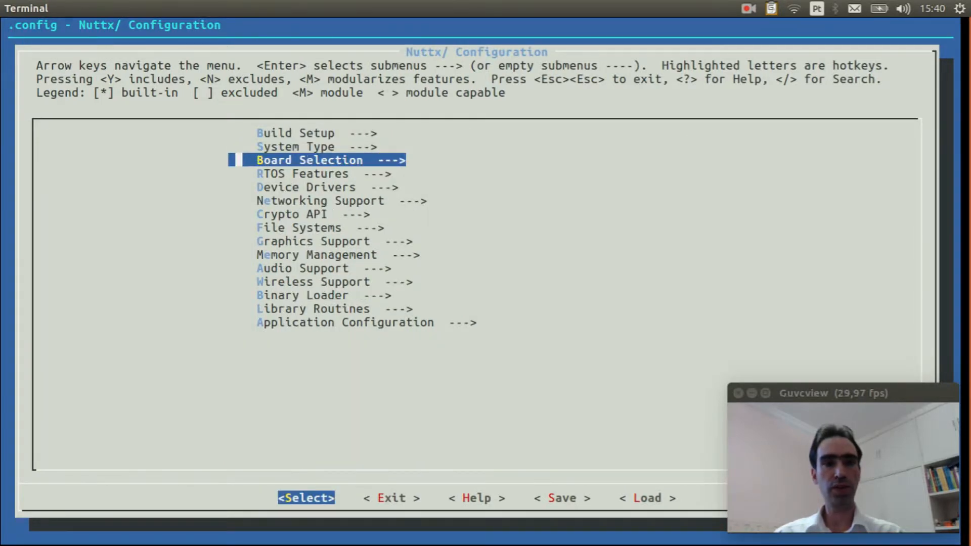
key("Return")
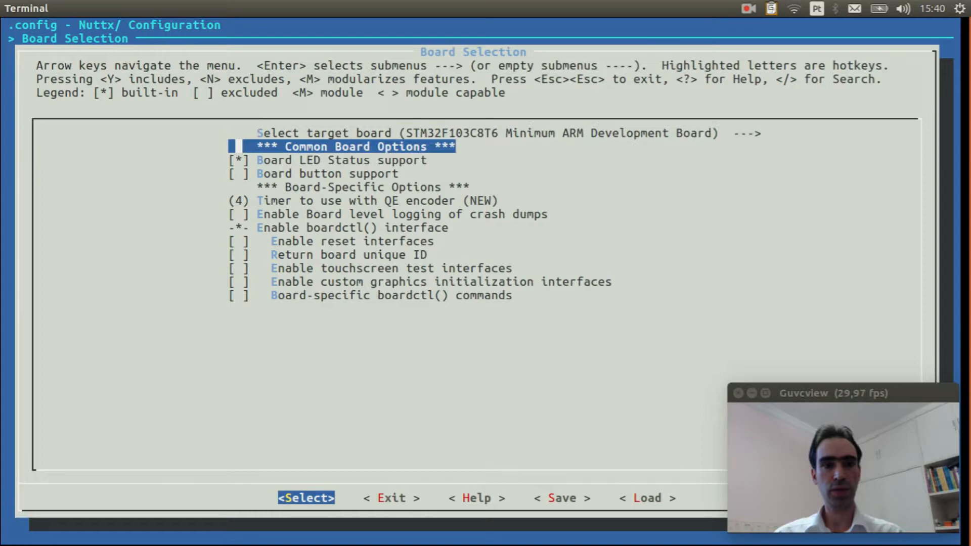
key("Down")
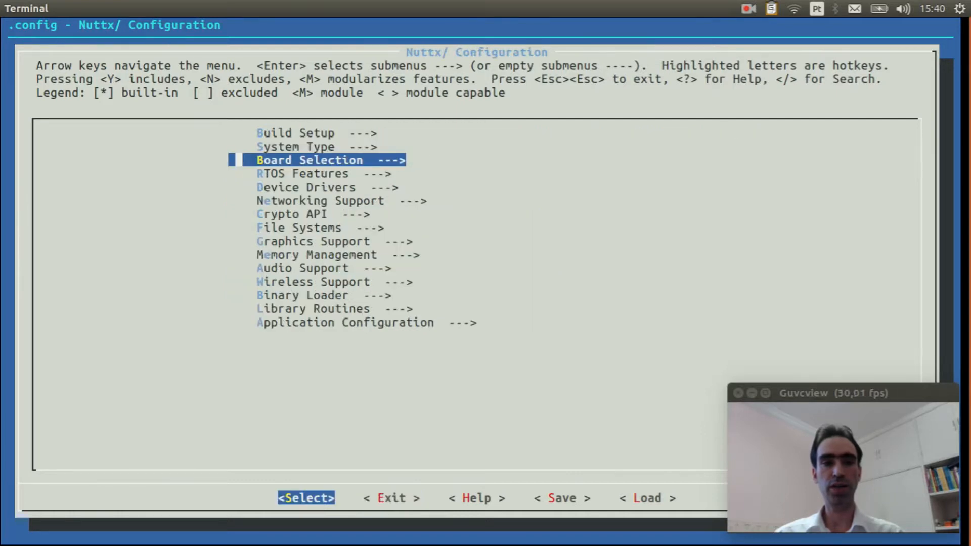
key("Down")
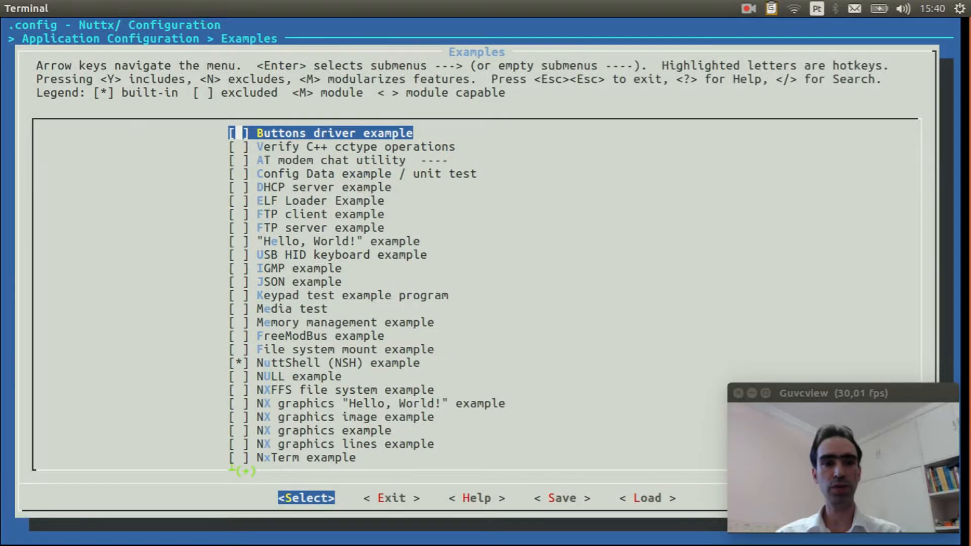
- Enable 'Quadrature encoder example' in the Examples list and exit the menus
scroll("down", 3)
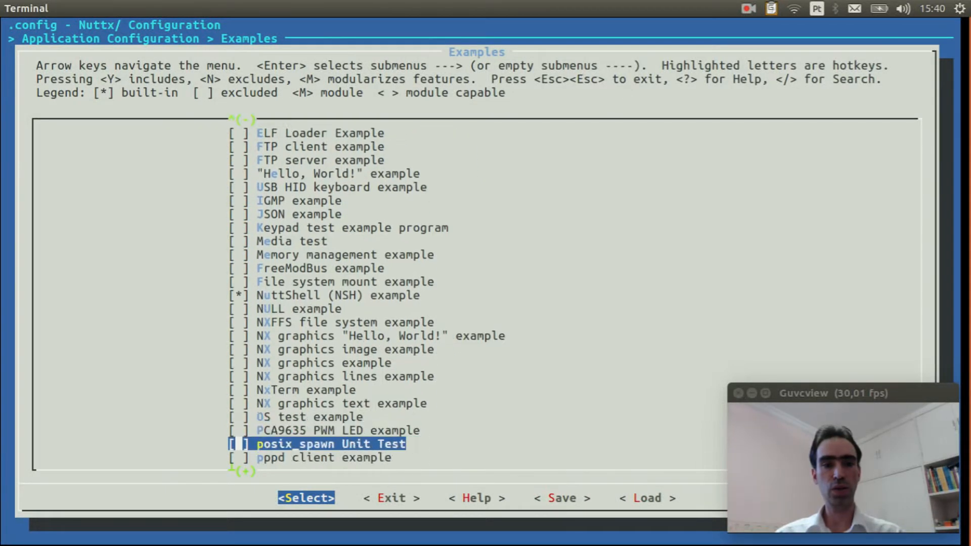
scroll("down", 3)
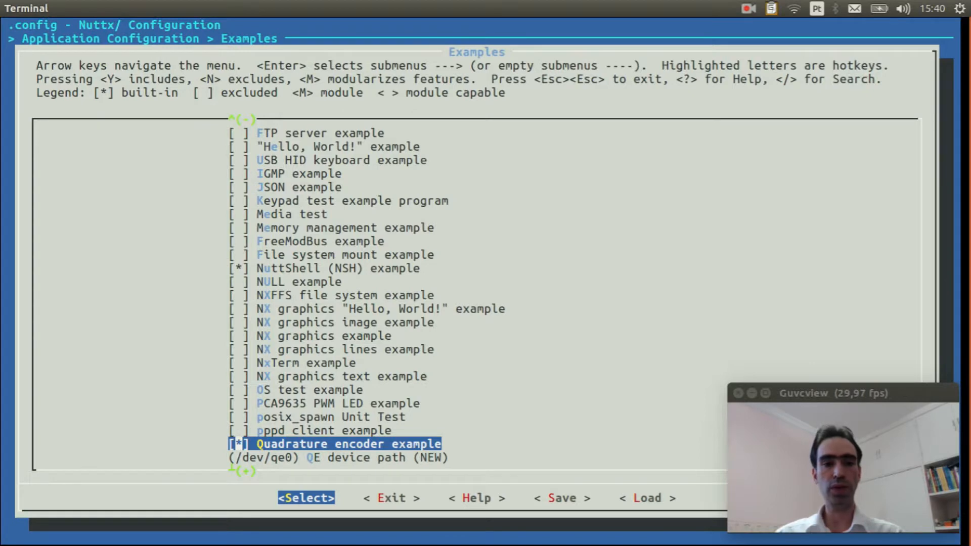
scroll("down", 3)
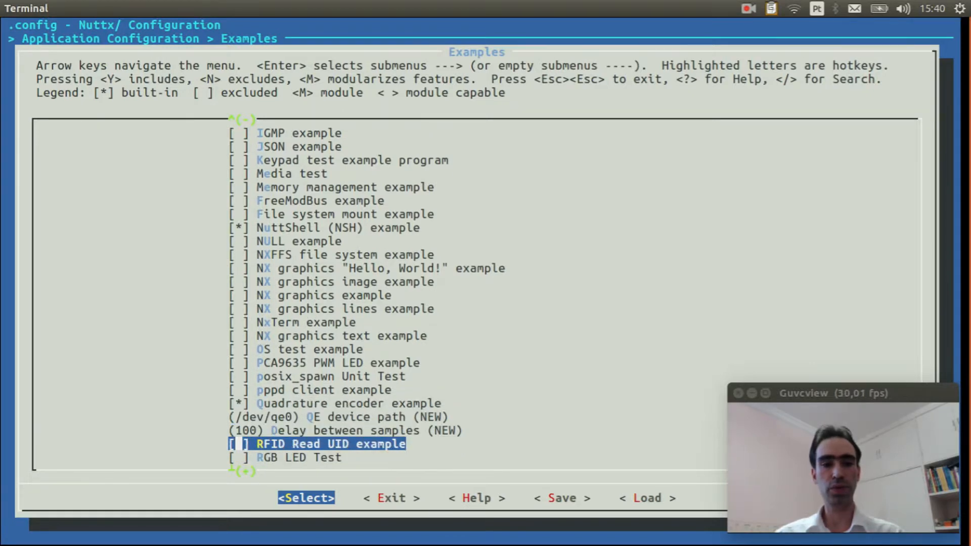
key("Up")
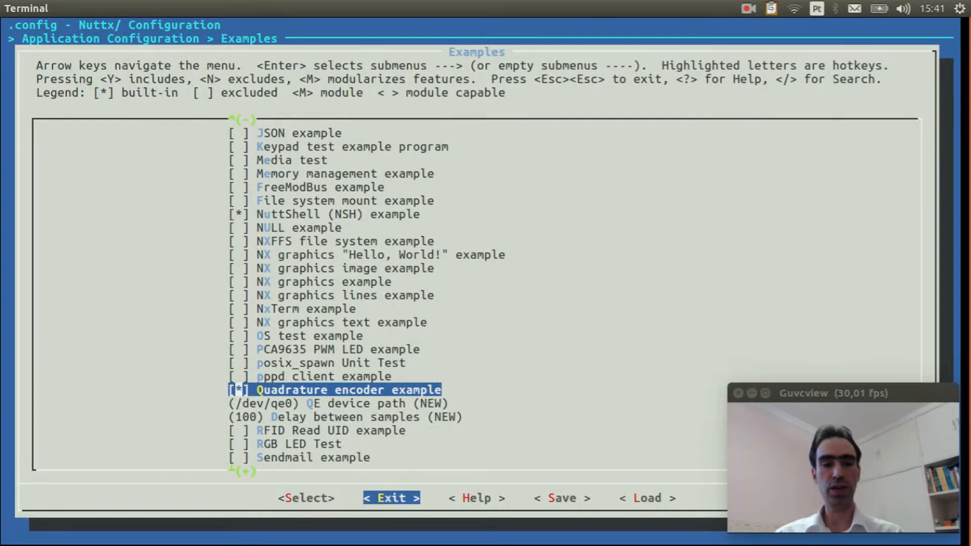
key("Escape")
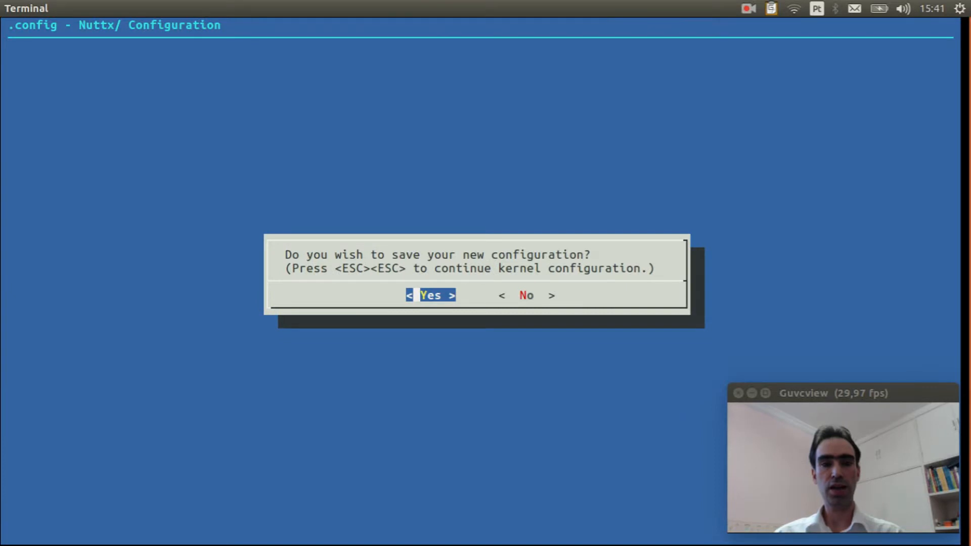
- Save the configuration and run make to build nuttx.bin
key("Return")
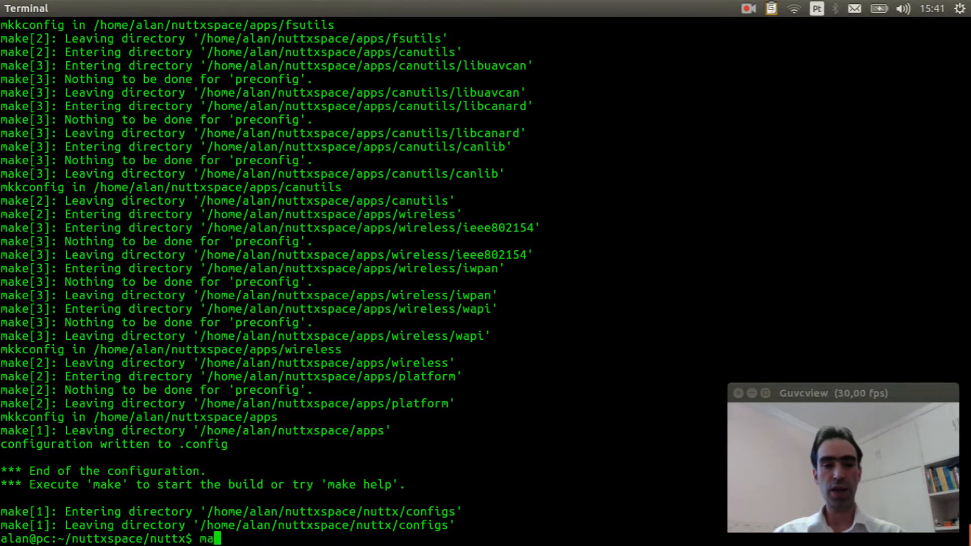
key("Return")
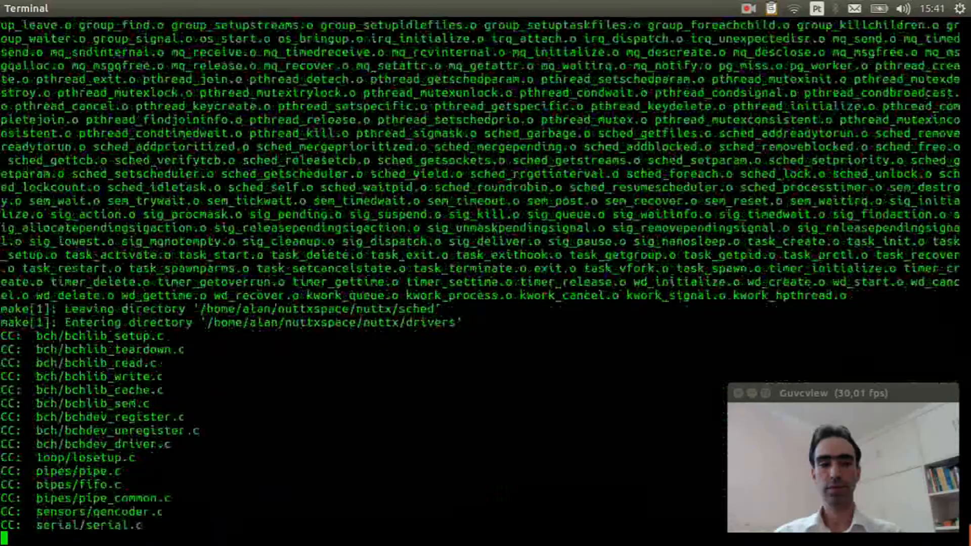
scroll("down", 3)
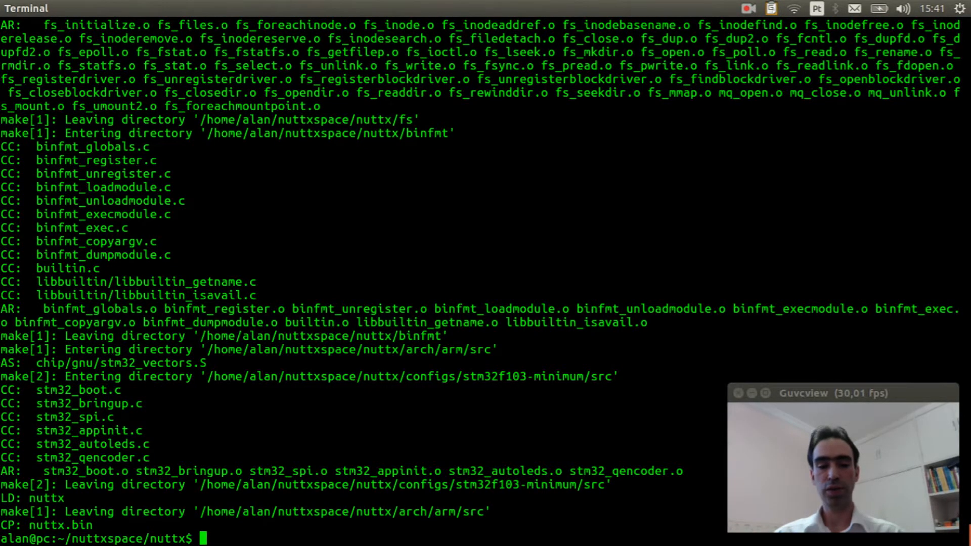
key("ctrl+r")
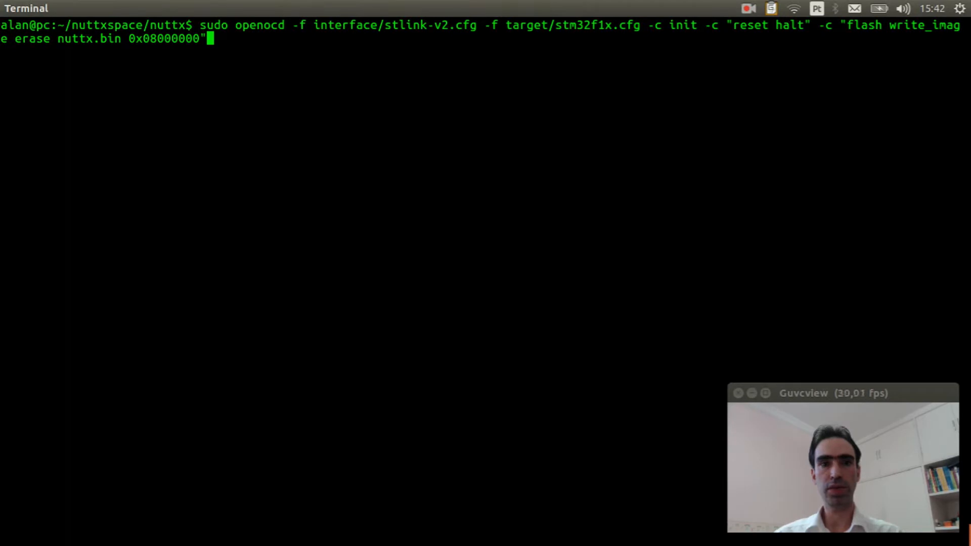
- Flash nuttx.bin to 0x08000000 with openocd (stlink-v2, stm32f1x), then stop it
key("Return")
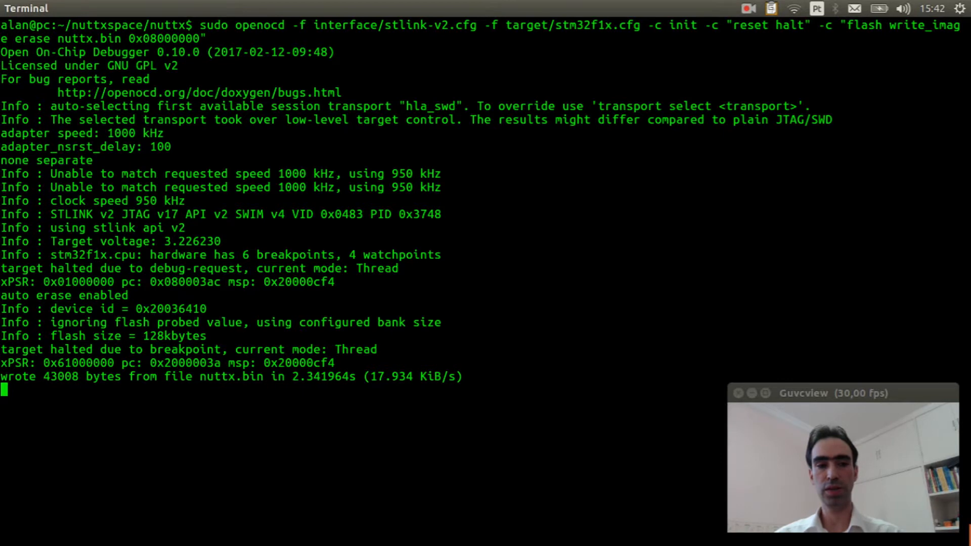
key("ctrl+c")
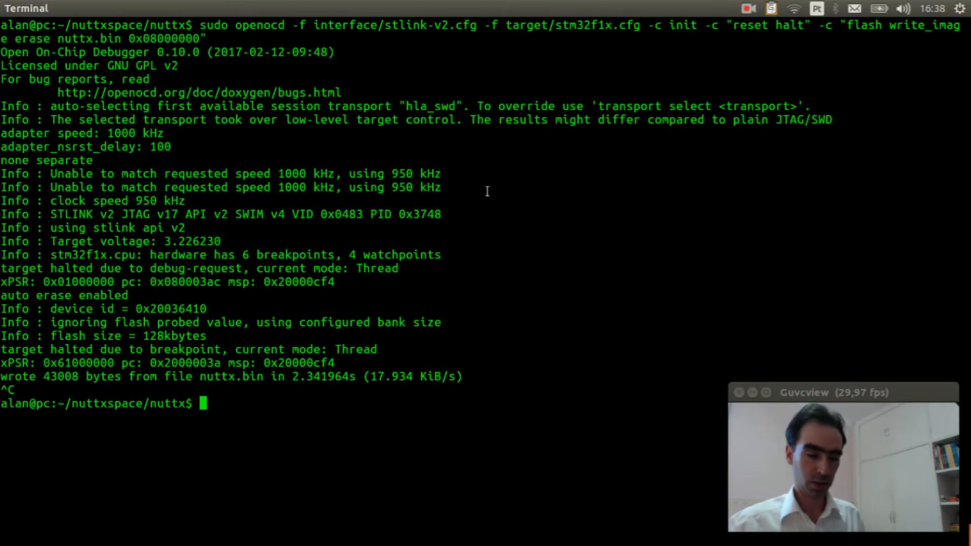
- Check dmesg for the serial adapter and start minicom on ttyUSB0
type("dmesg")
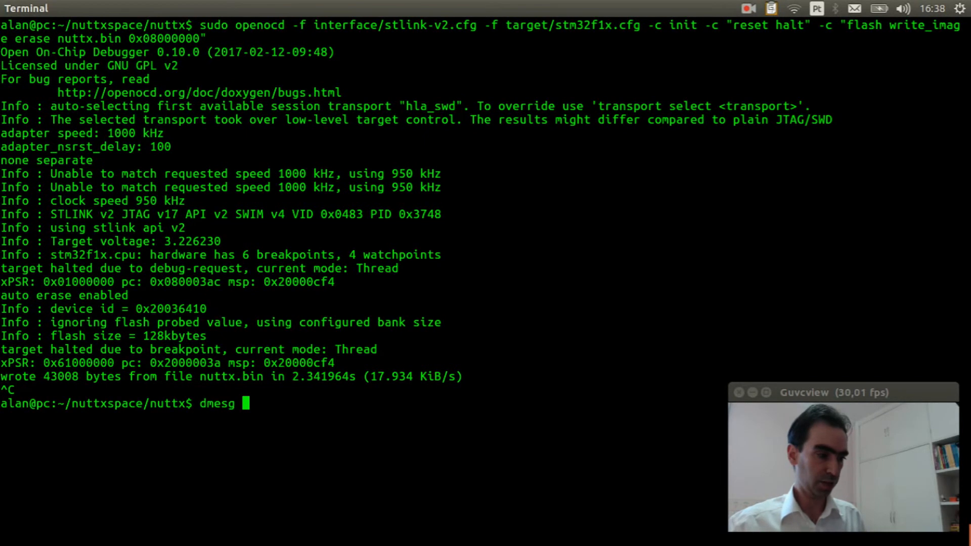
key("Return")
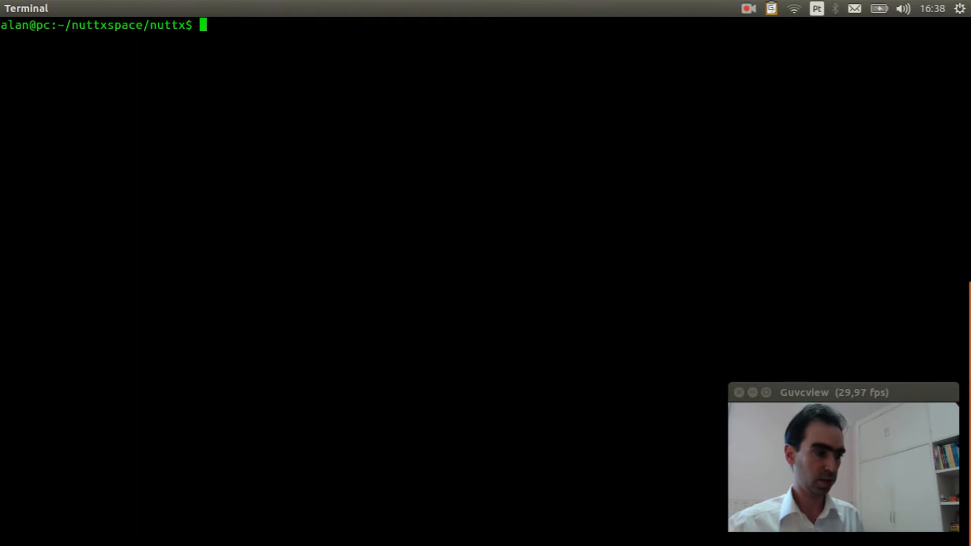
type("mini")
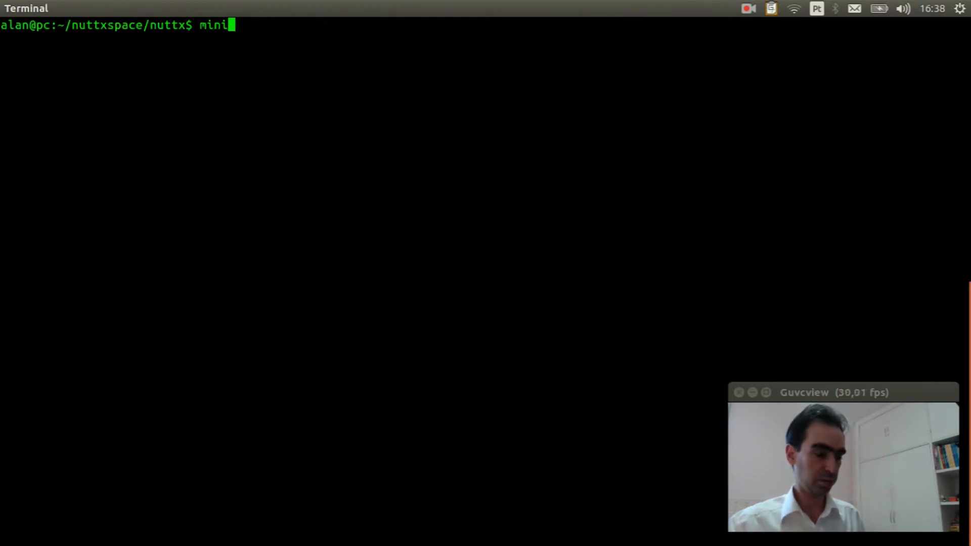
key("Return")
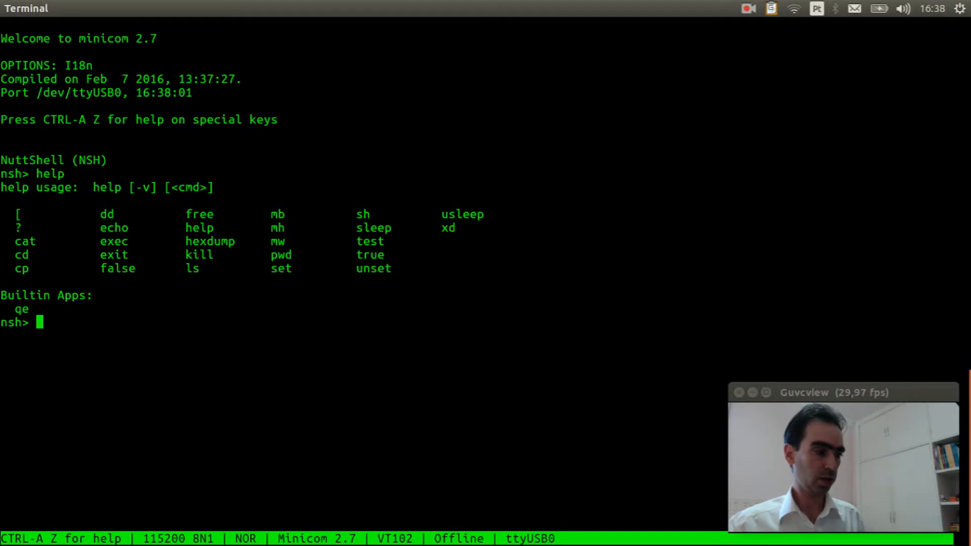
- Run qe -n 1000 in NuttShell to print encoder samples from /dev/qe0
type("qe -")
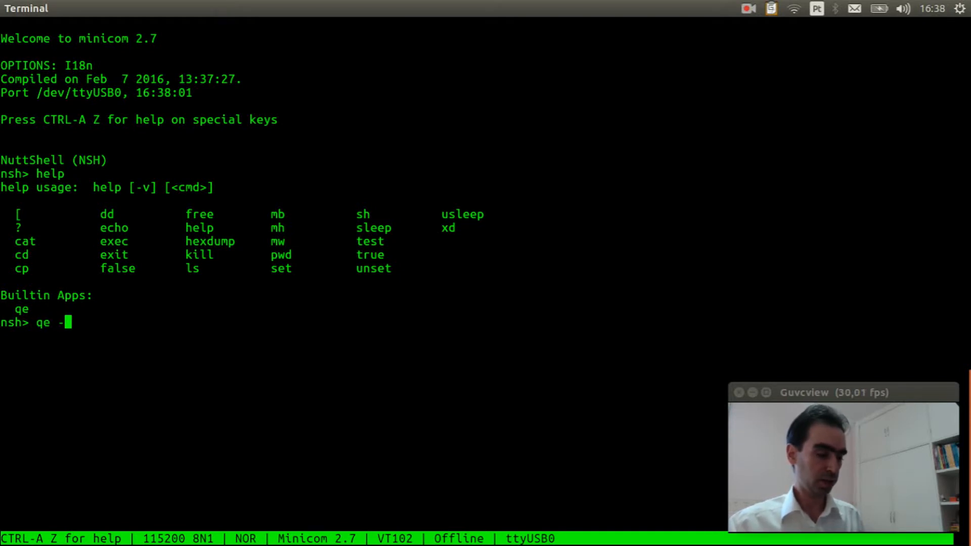
type("n")
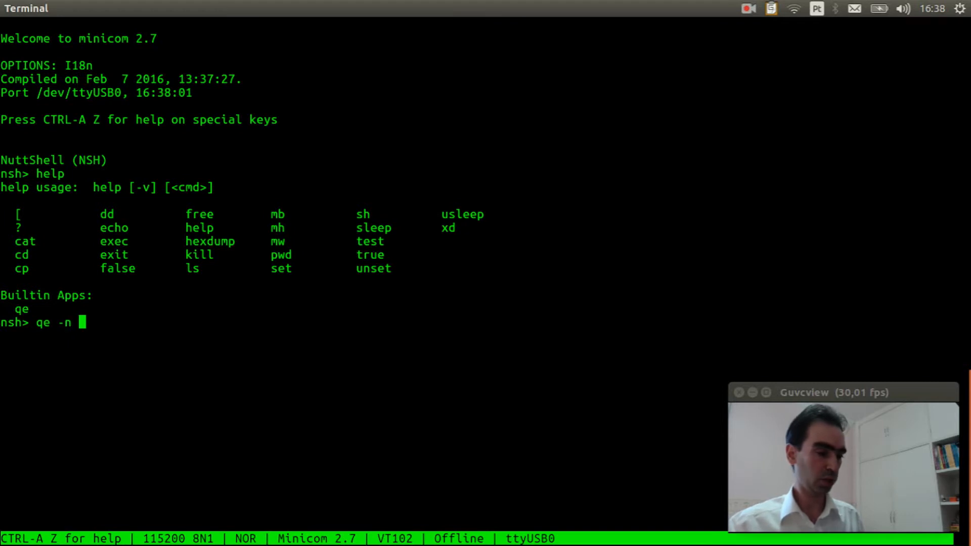
type("10")
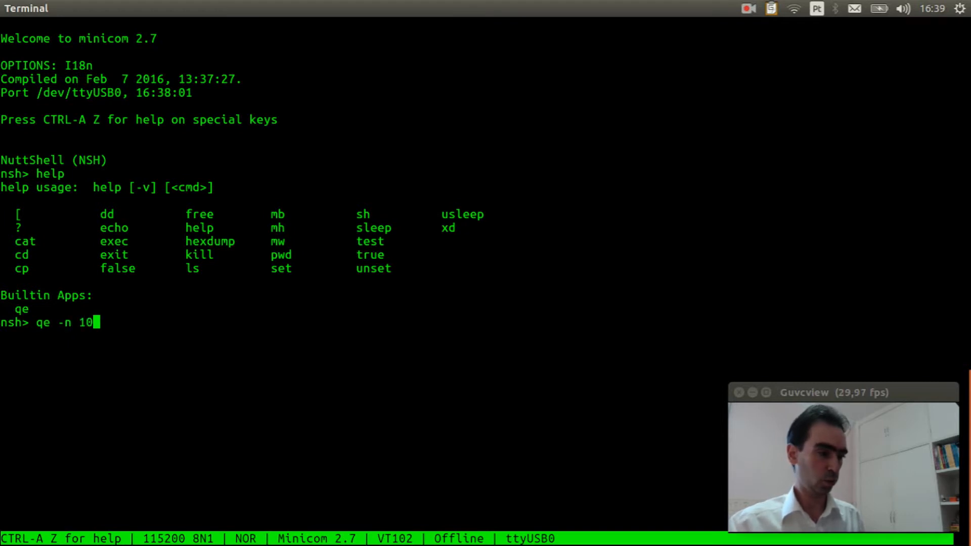
key("Return")
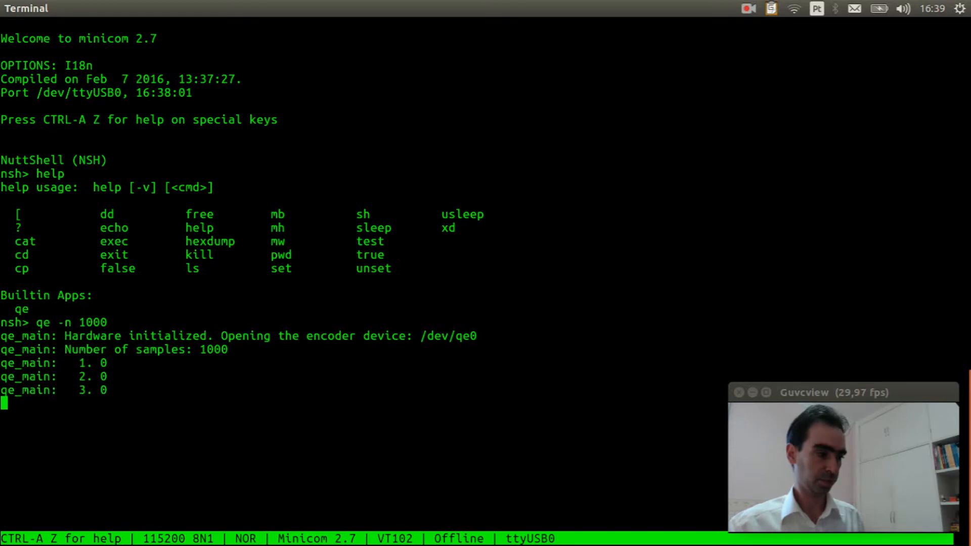